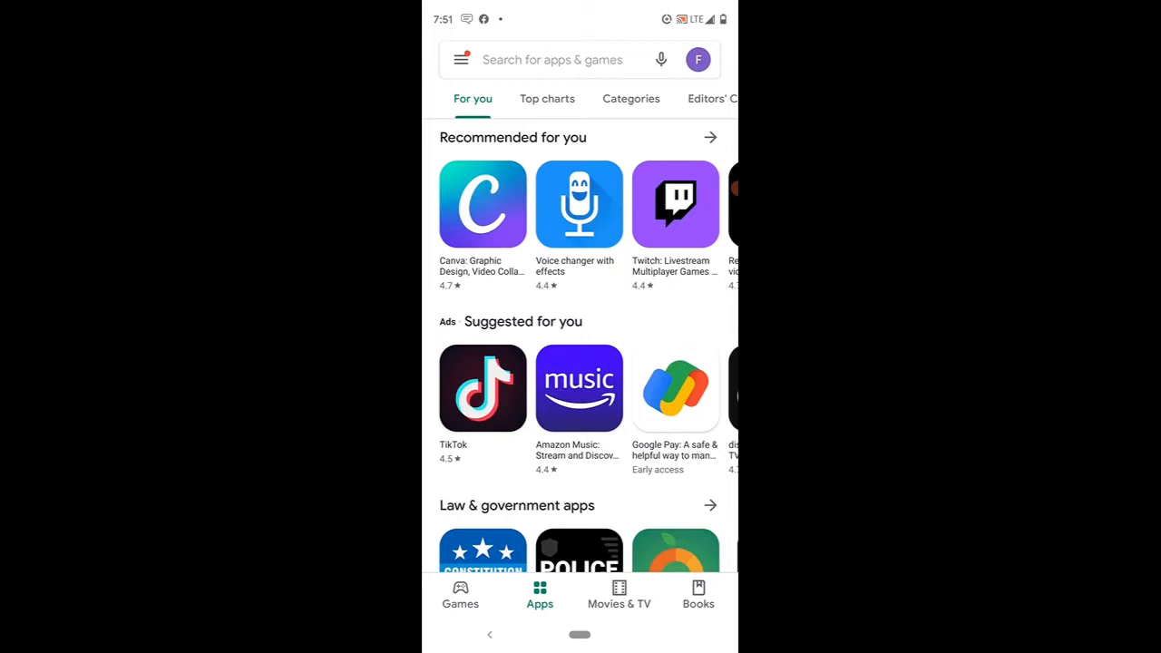
# - Search Play Store for 'hik connect' and install the iVMS-4500 app by Hikvision
pyautogui.click(552, 58)
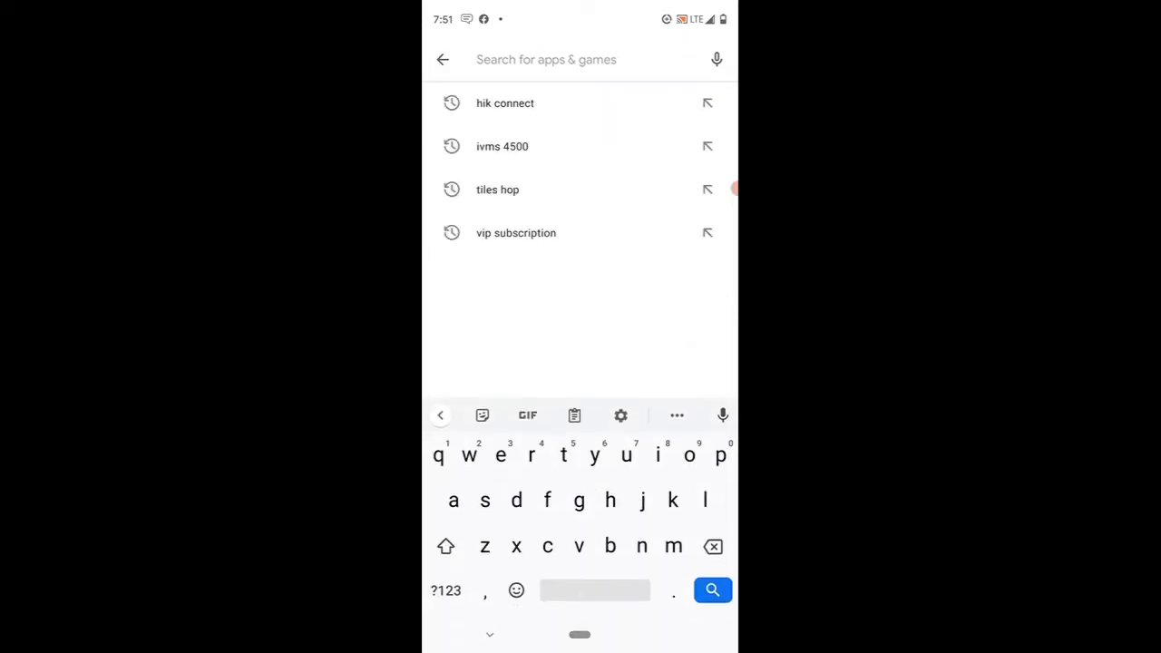
pyautogui.write('h')
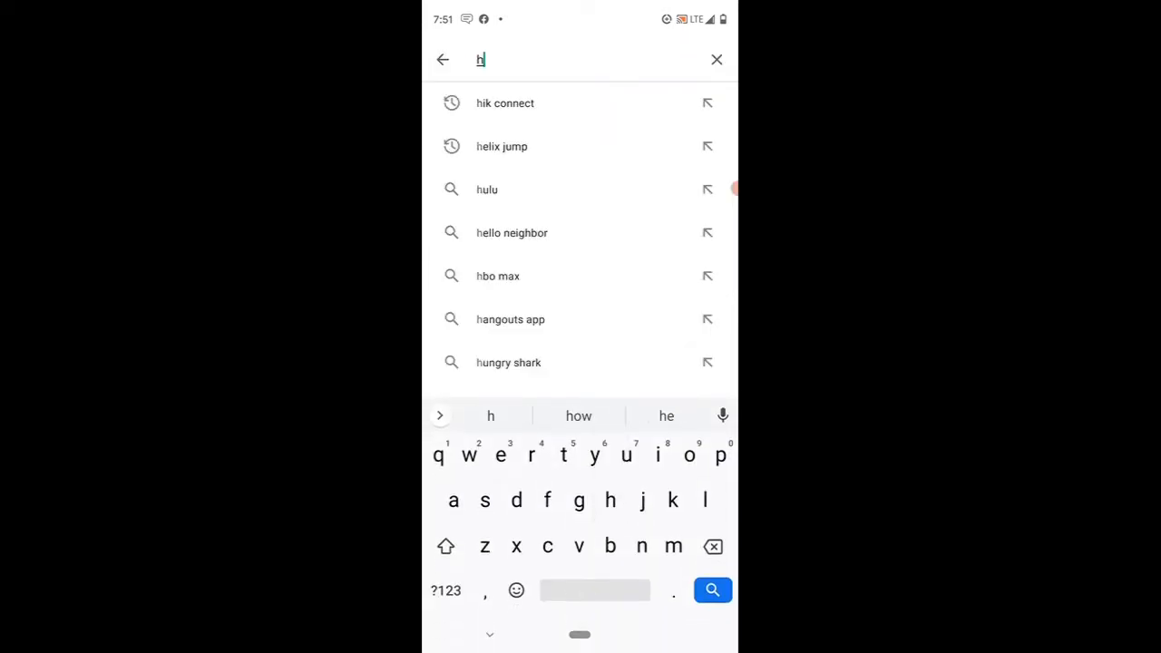
pyautogui.click(504, 102)
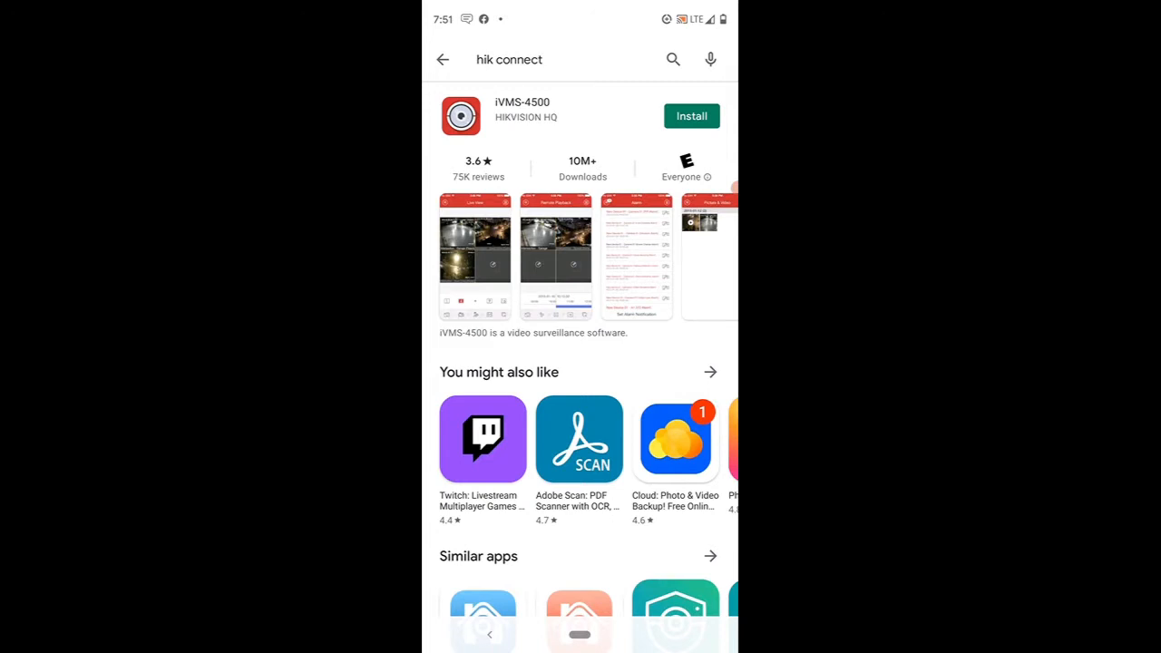
pyautogui.click(692, 116)
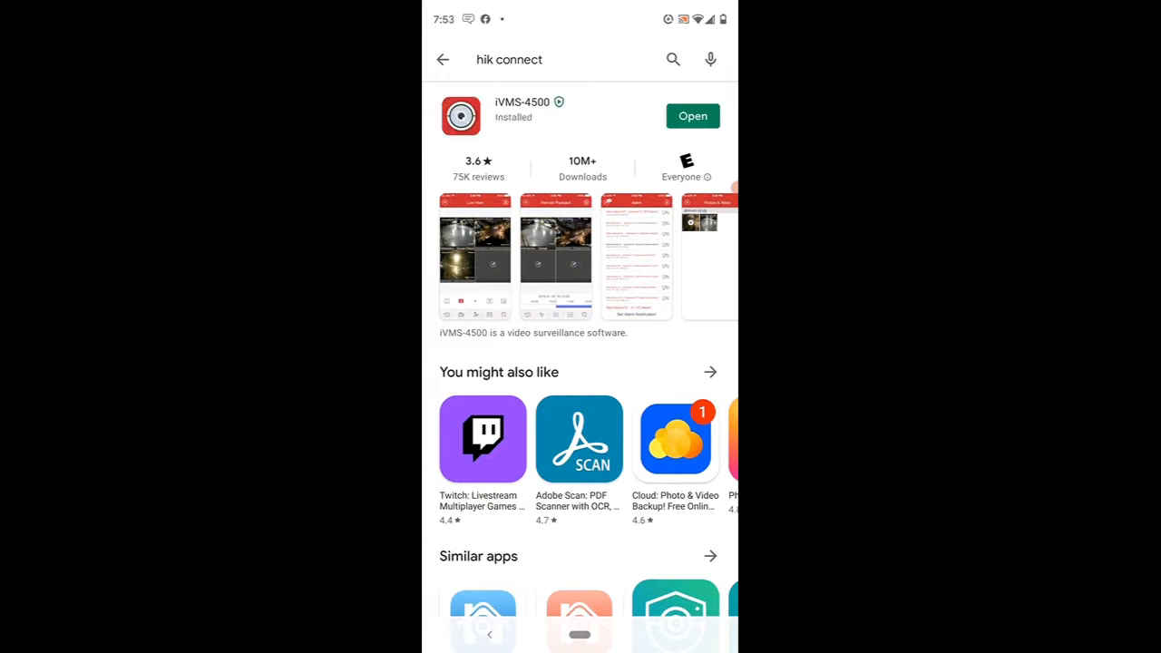
# - Launch iVMS-4500 and allow its phone-call and photos/files permissions
pyautogui.click(693, 116)
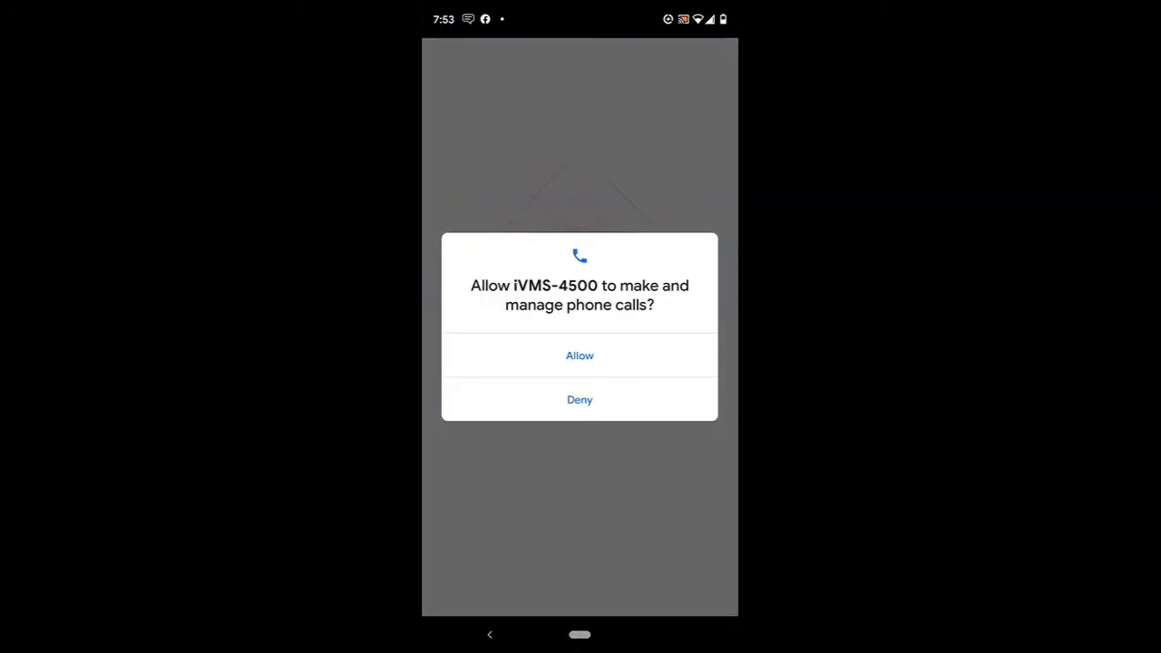
pyautogui.click(581, 354)
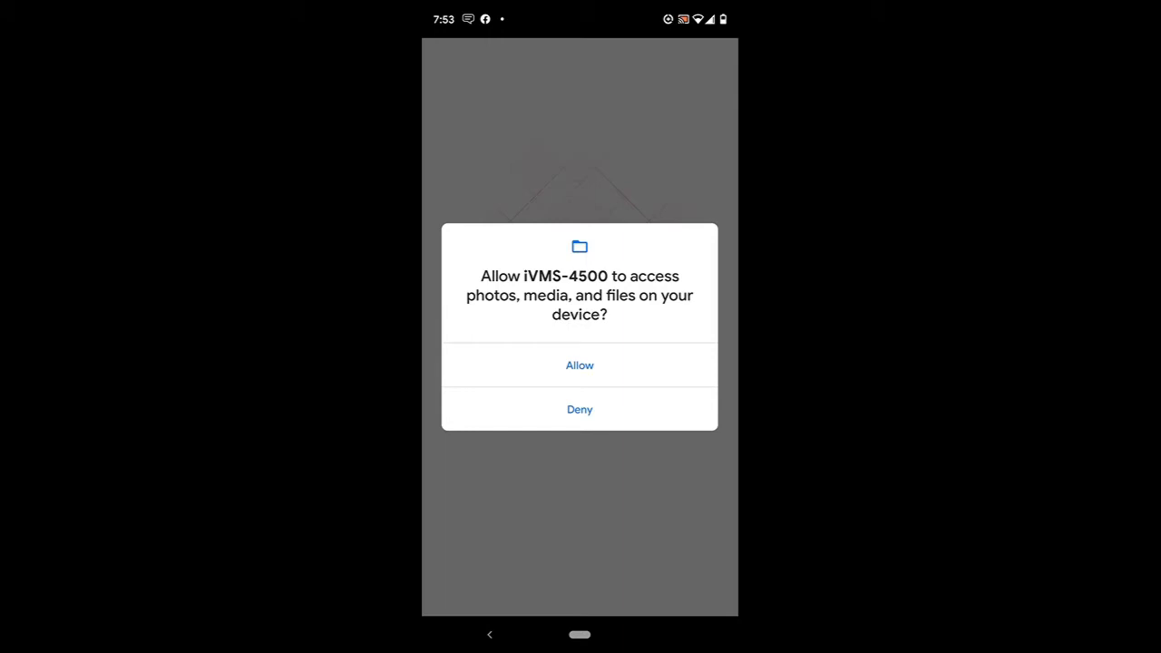
pyautogui.click(581, 364)
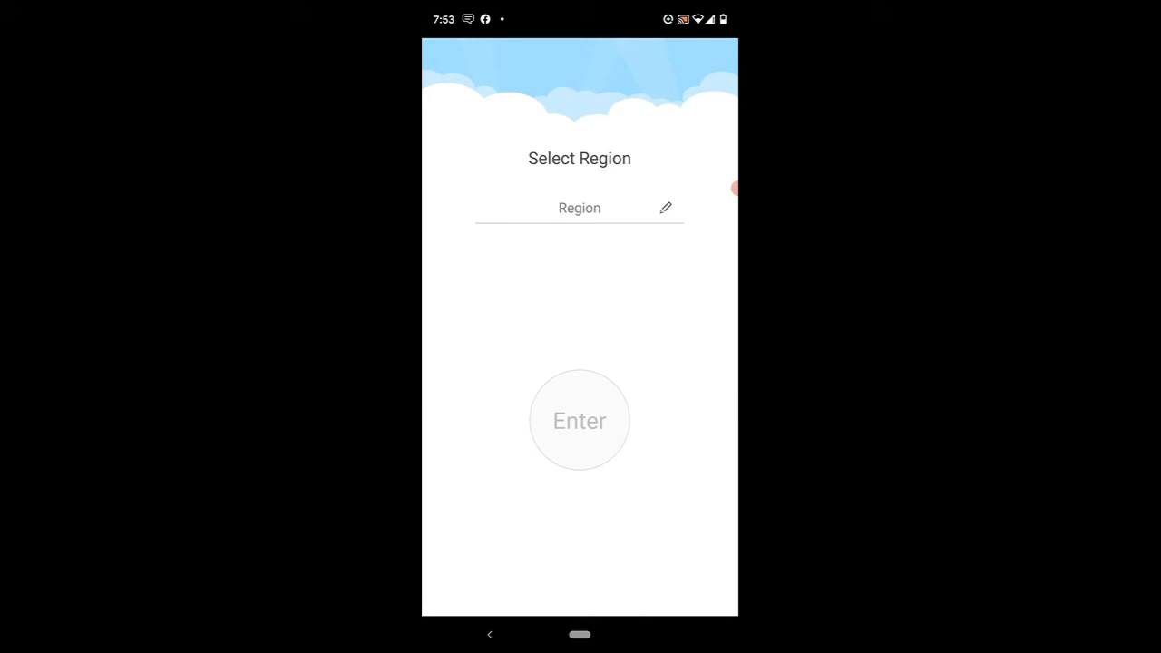
# - Set the region to America > USA and enter the app's Live View
pyautogui.click(578, 207)
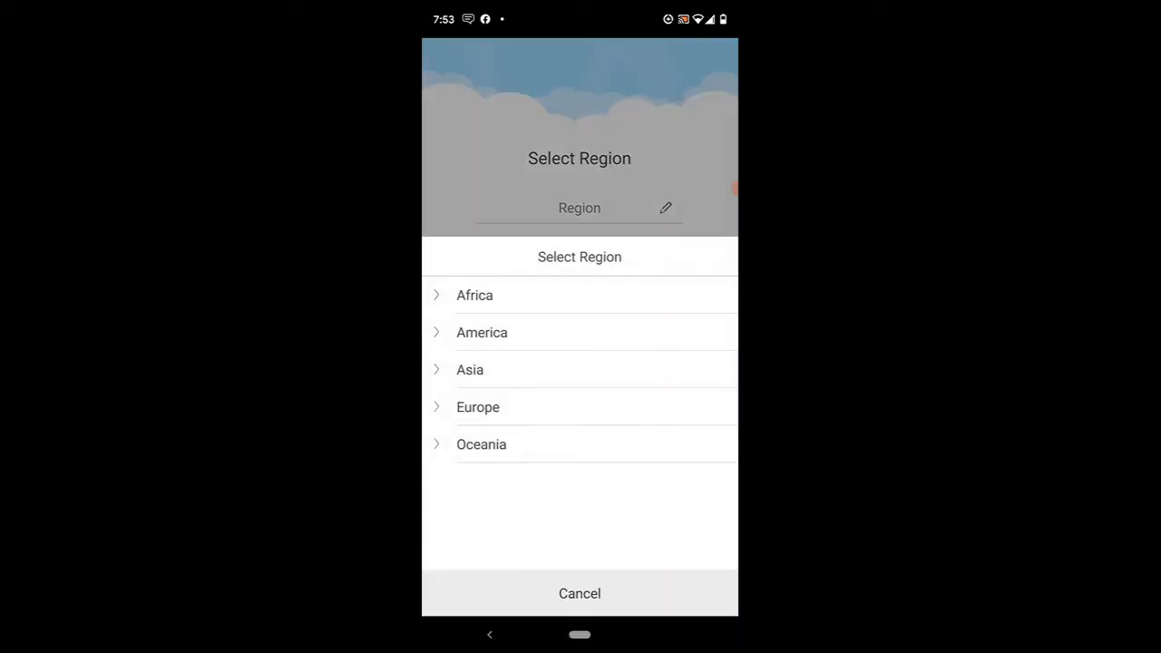
pyautogui.click(482, 332)
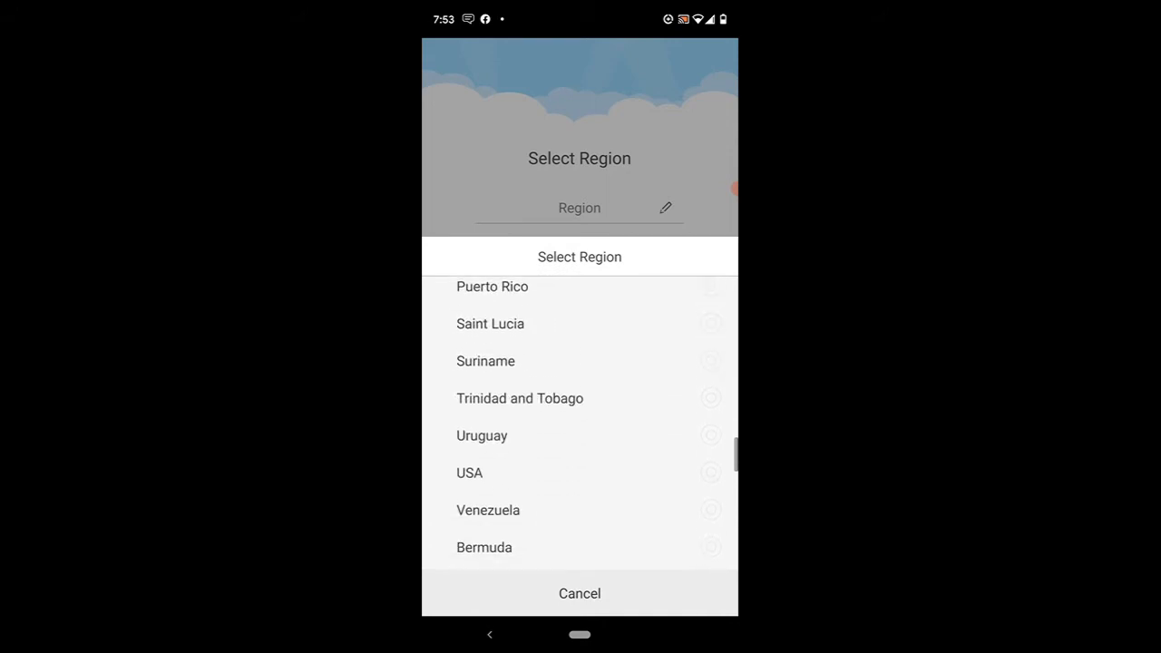
pyautogui.click(470, 472)
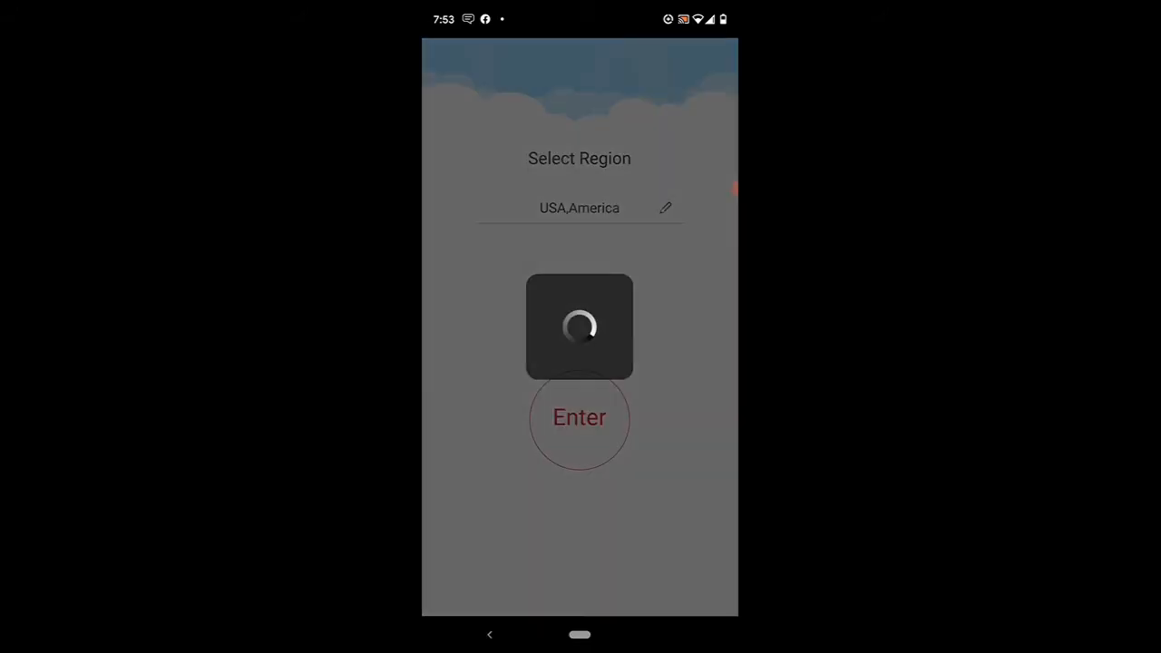
pyautogui.click(581, 418)
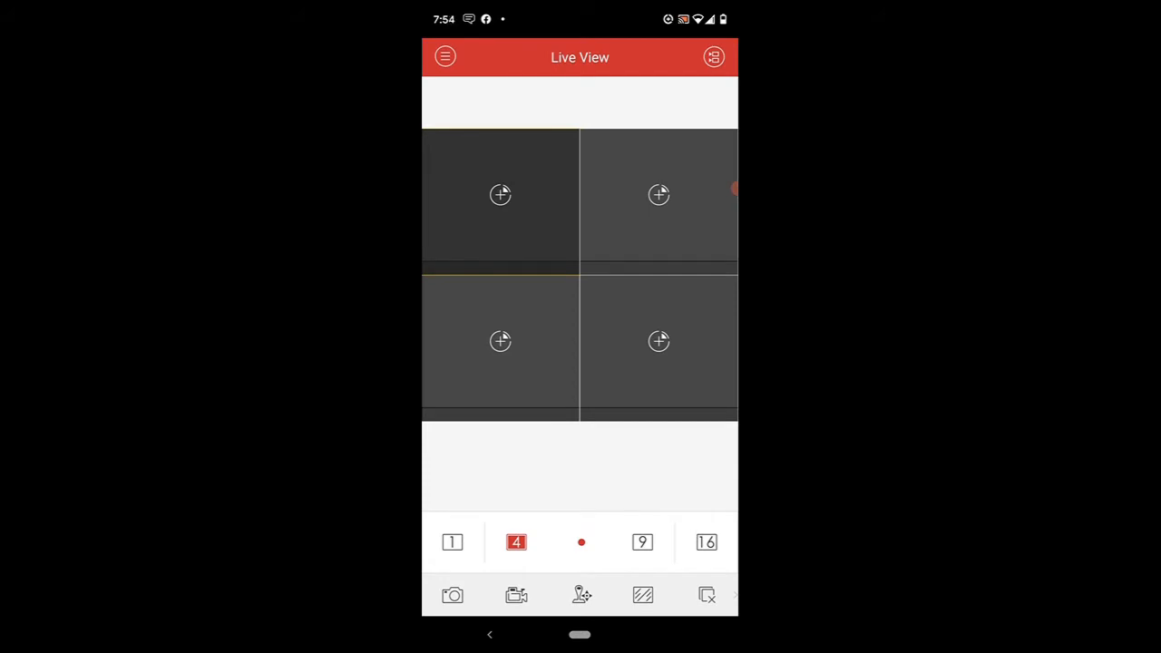
# - Go to Hik-Connect, choose Login and start registering a new account
pyautogui.click(447, 56)
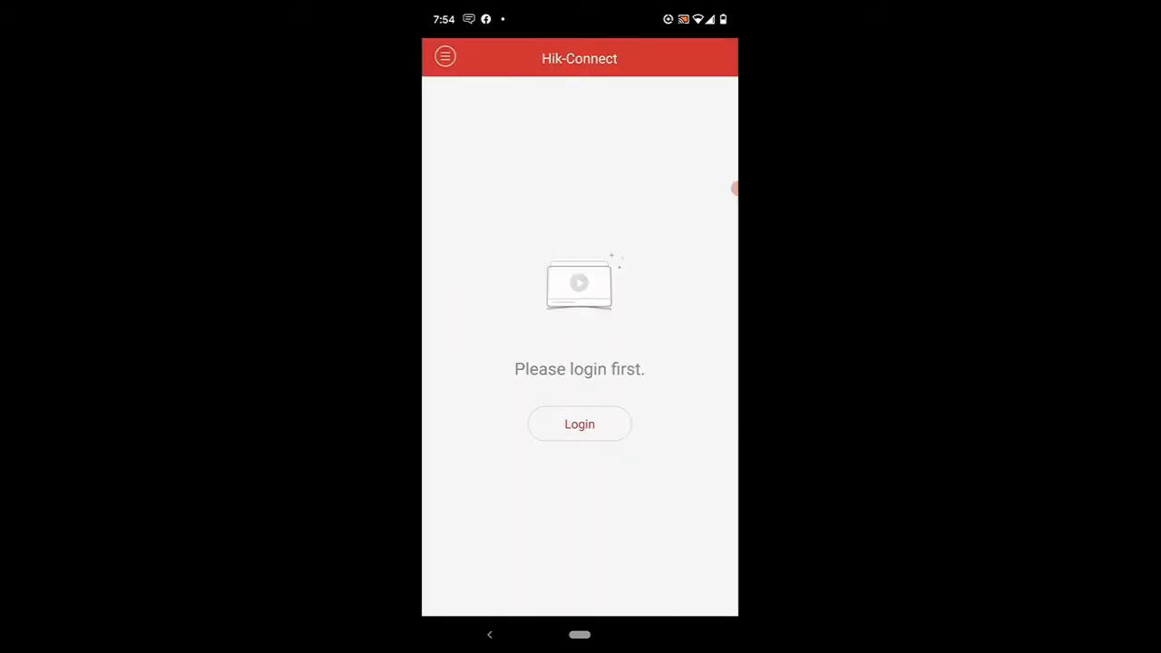
pyautogui.click(578, 424)
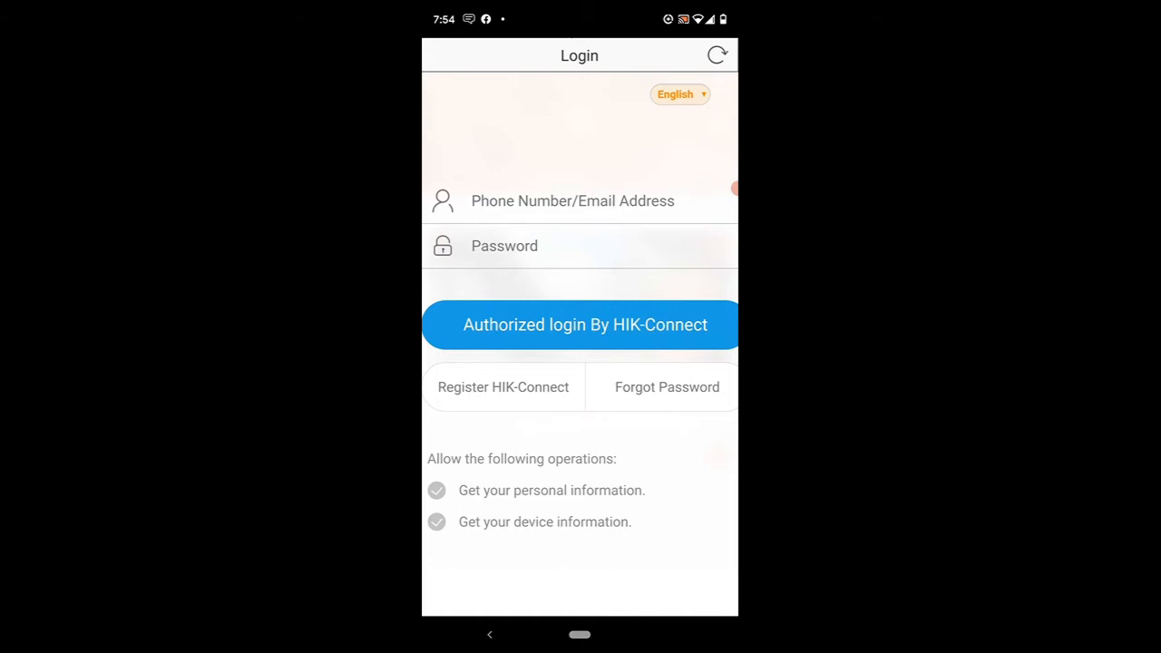
pyautogui.click(503, 387)
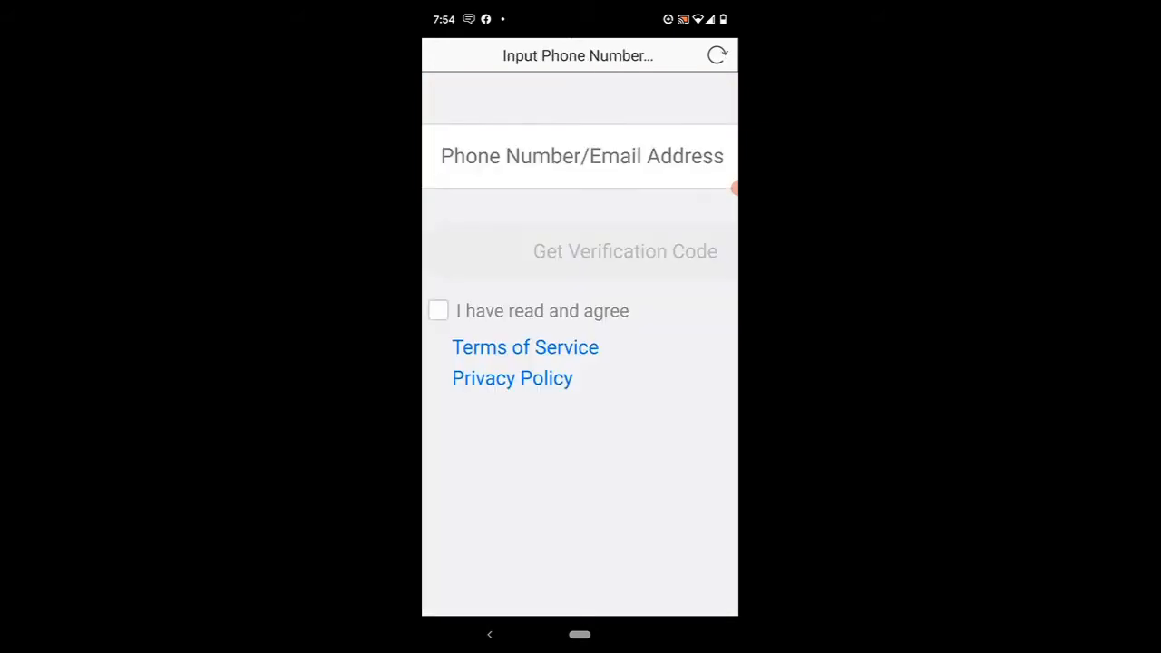
pyautogui.click(581, 156)
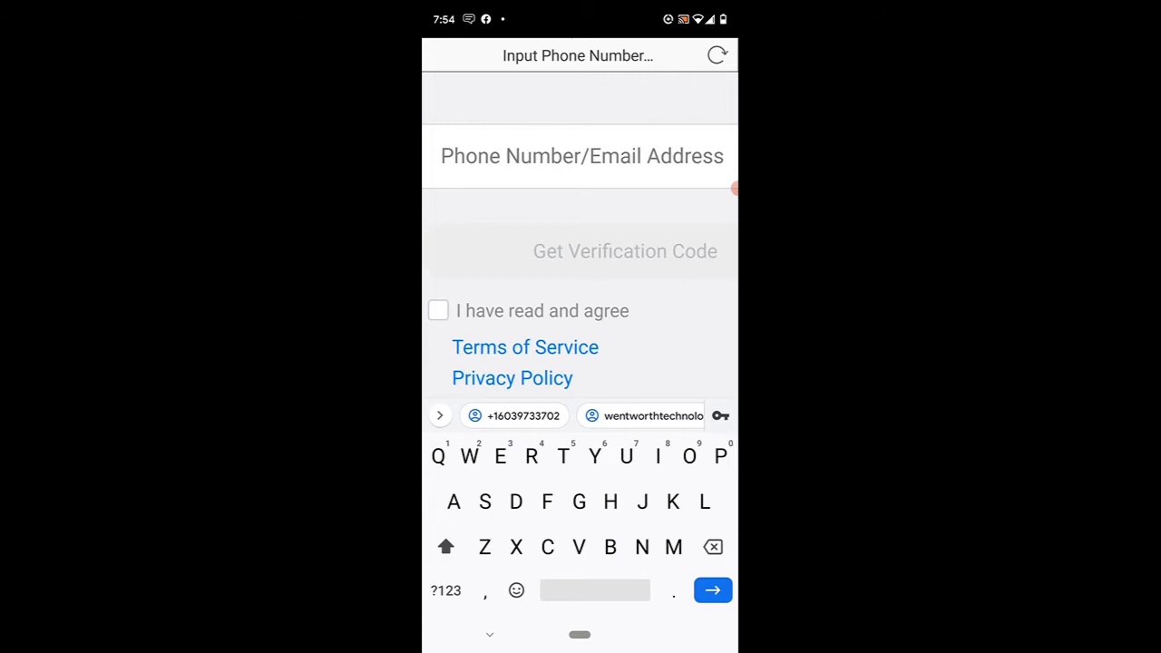
pyautogui.write('Newe')
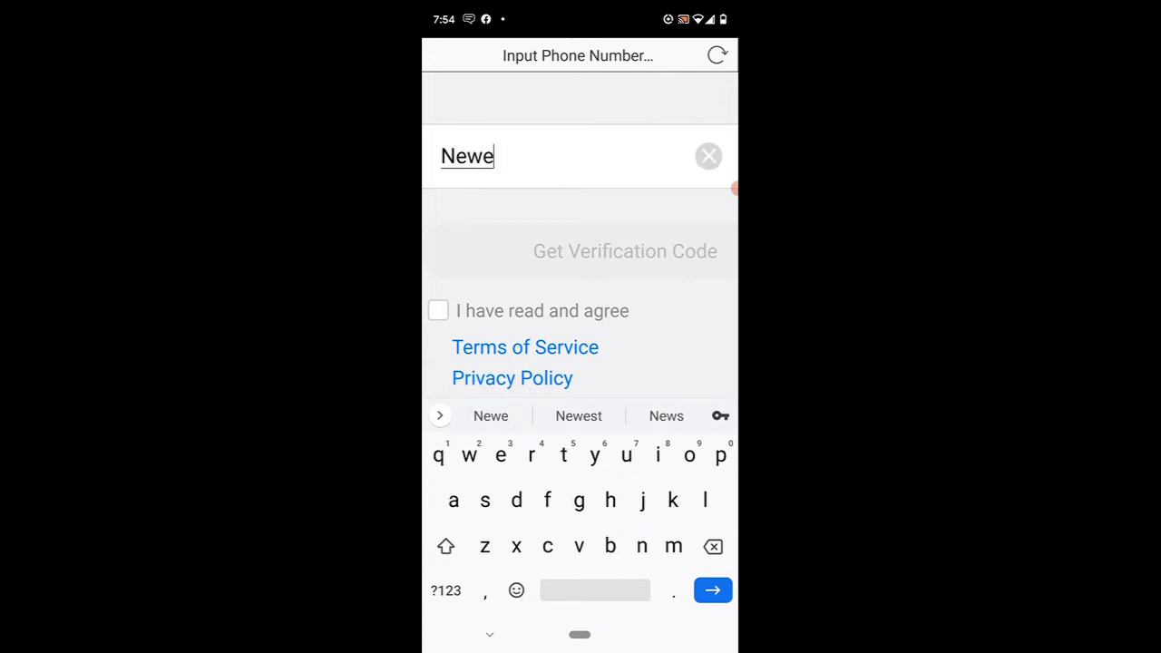
pyautogui.write('ngl')
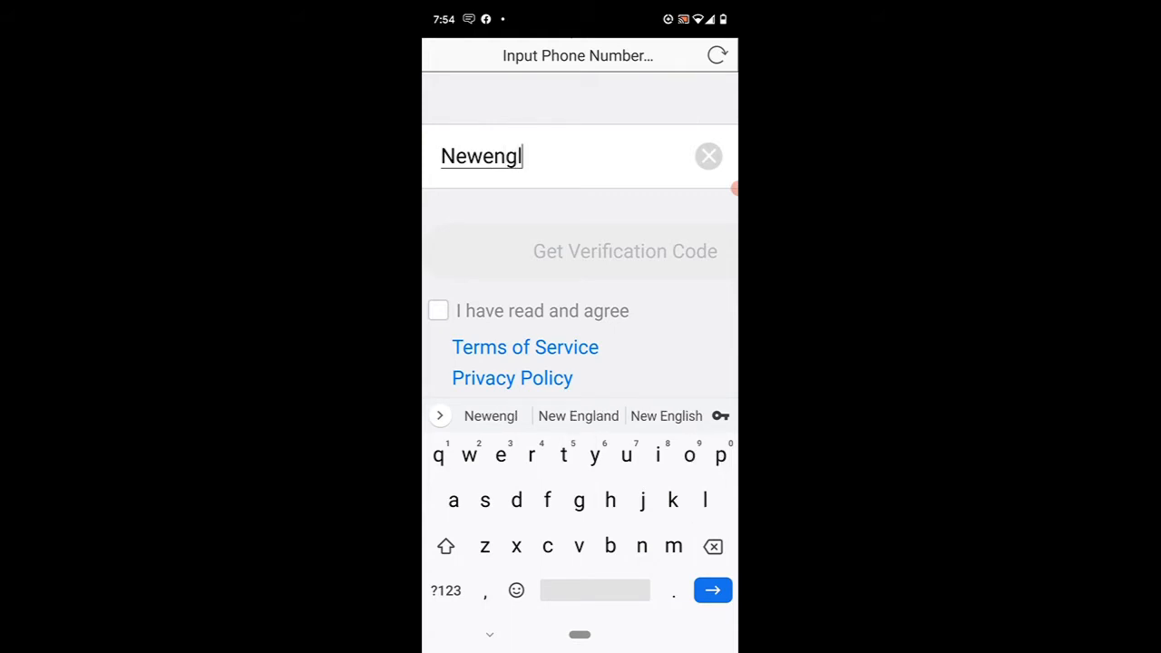
pyautogui.click(577, 415)
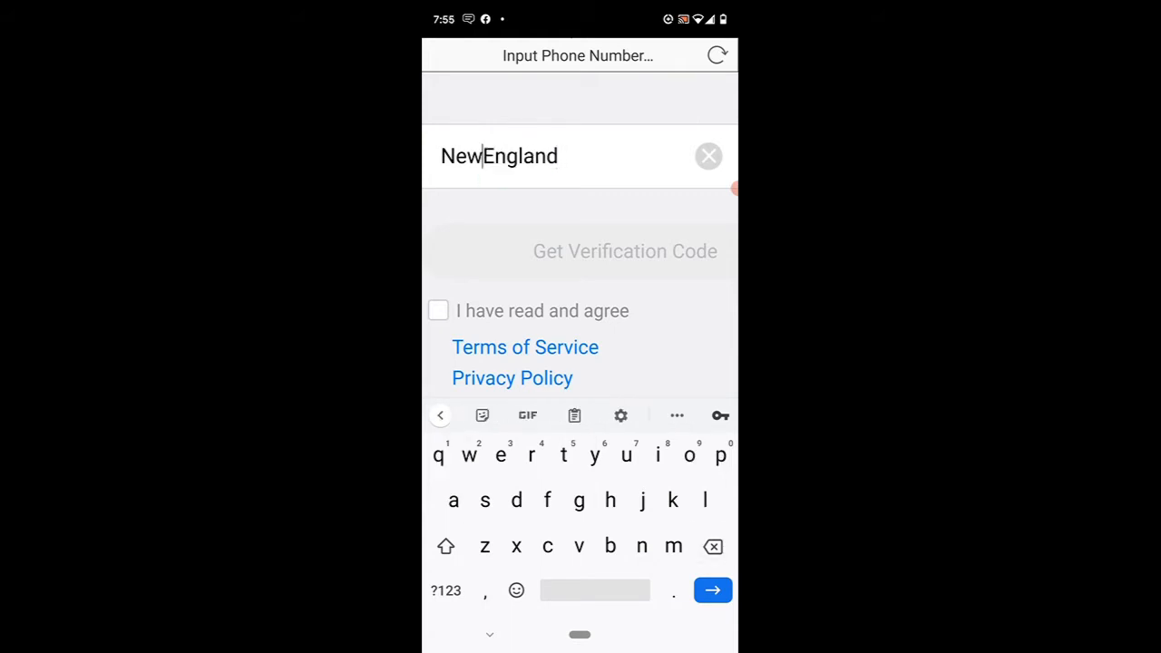
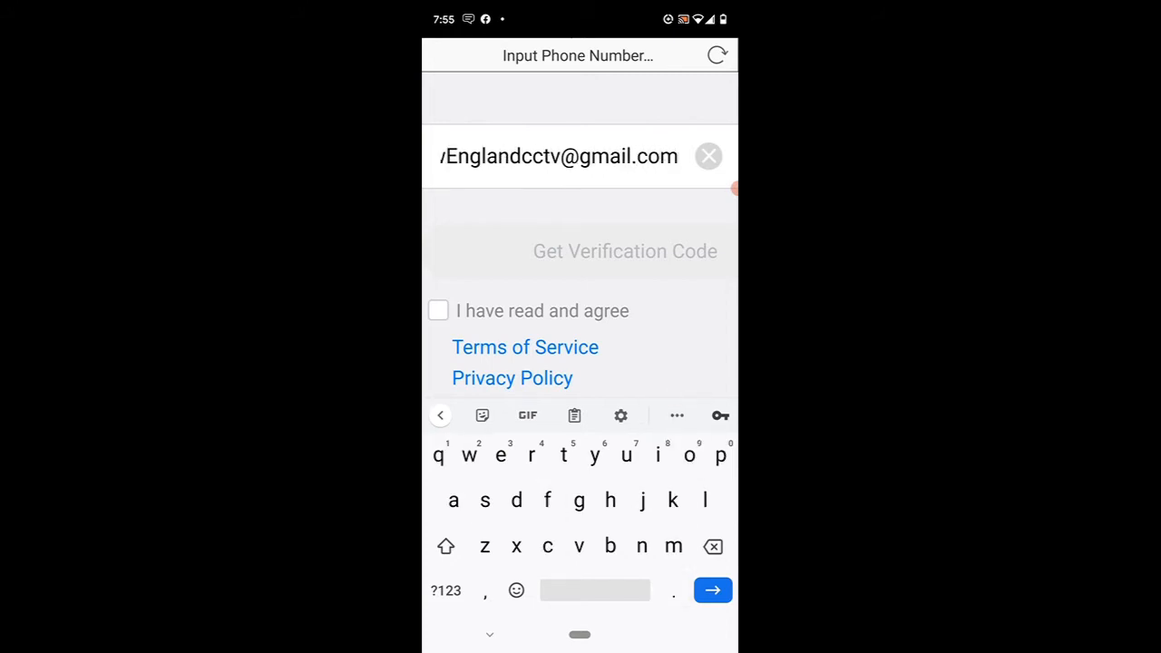
# - Agree to the terms, request a verification code and begin entering it
pyautogui.click(439, 311)
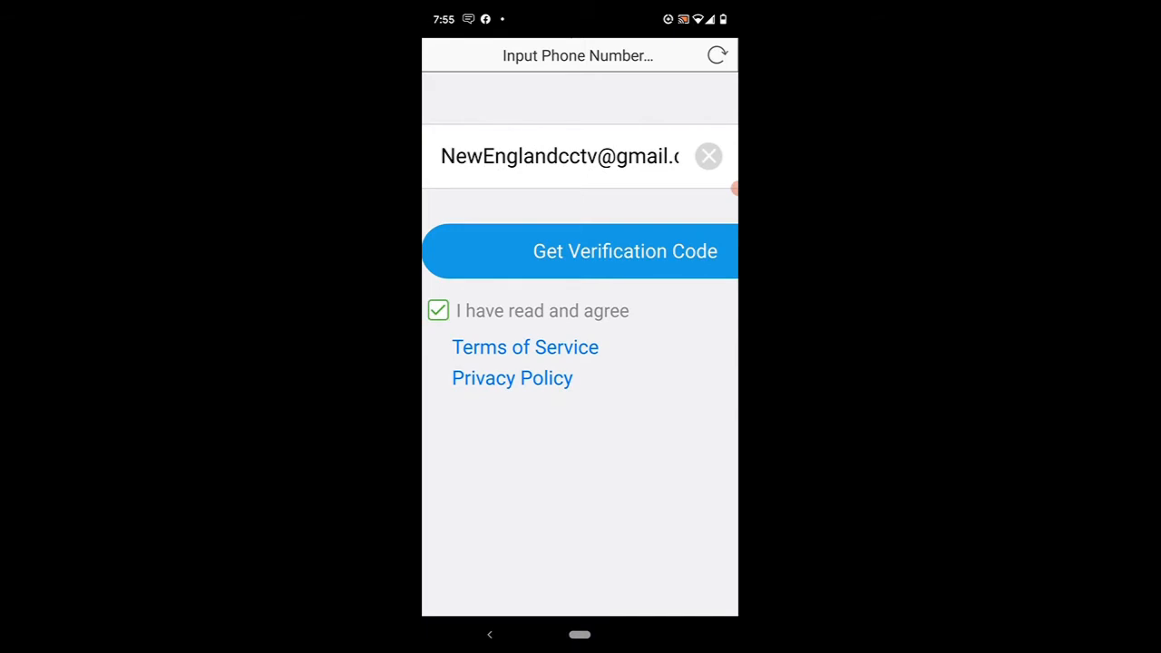
pyautogui.click(624, 250)
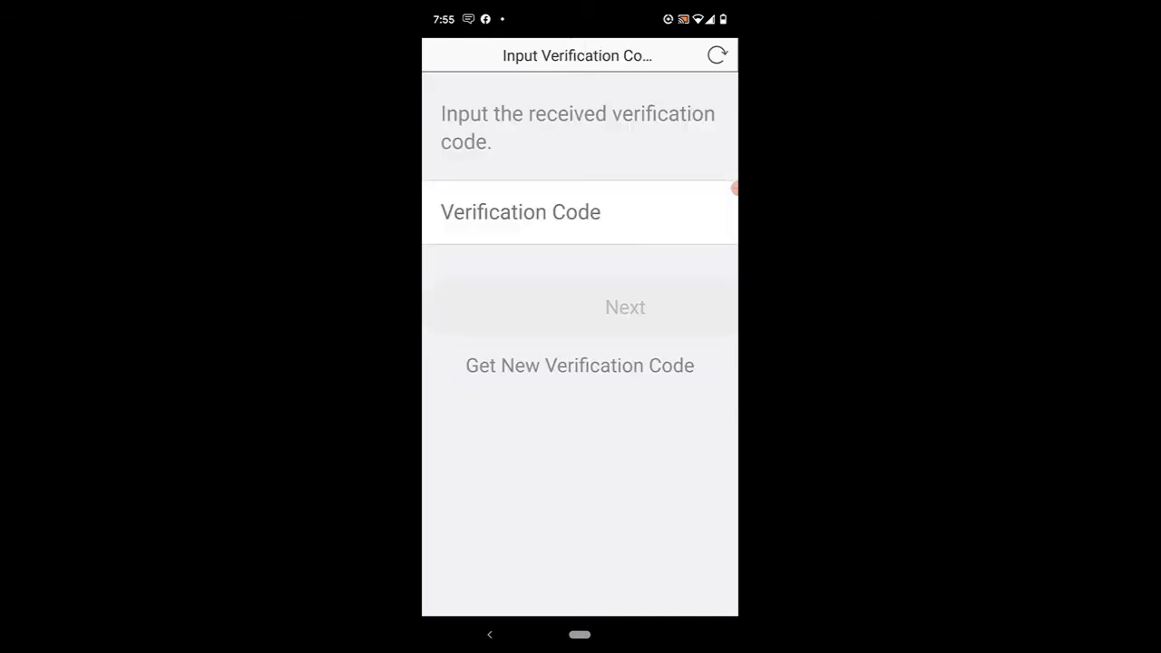
pyautogui.click(581, 366)
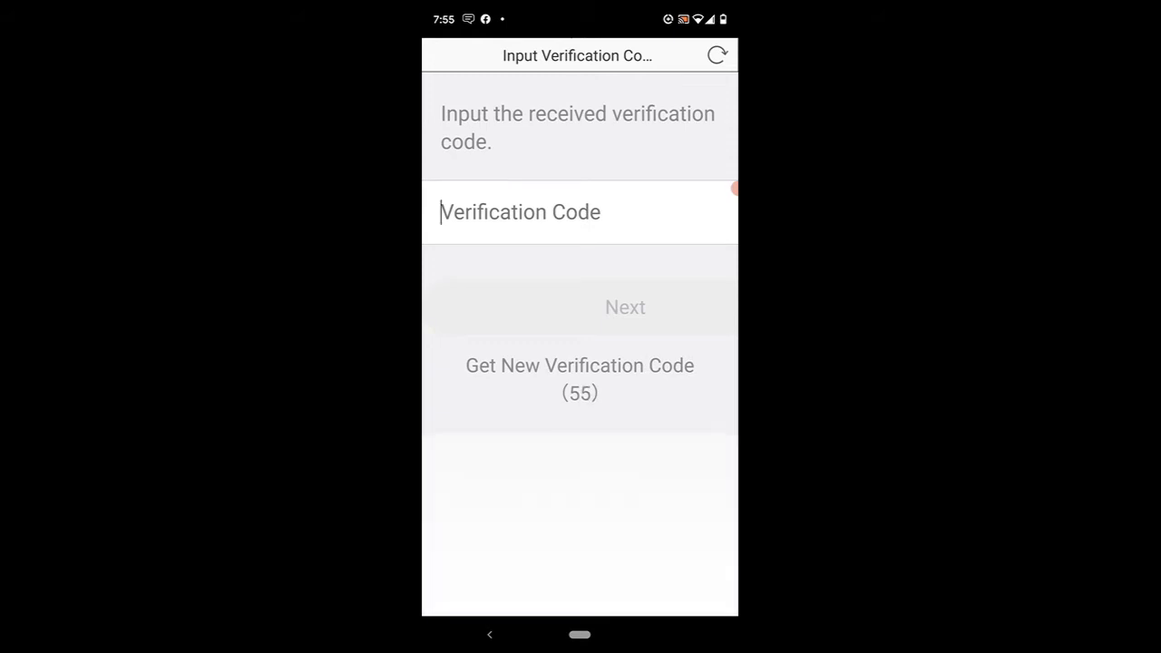
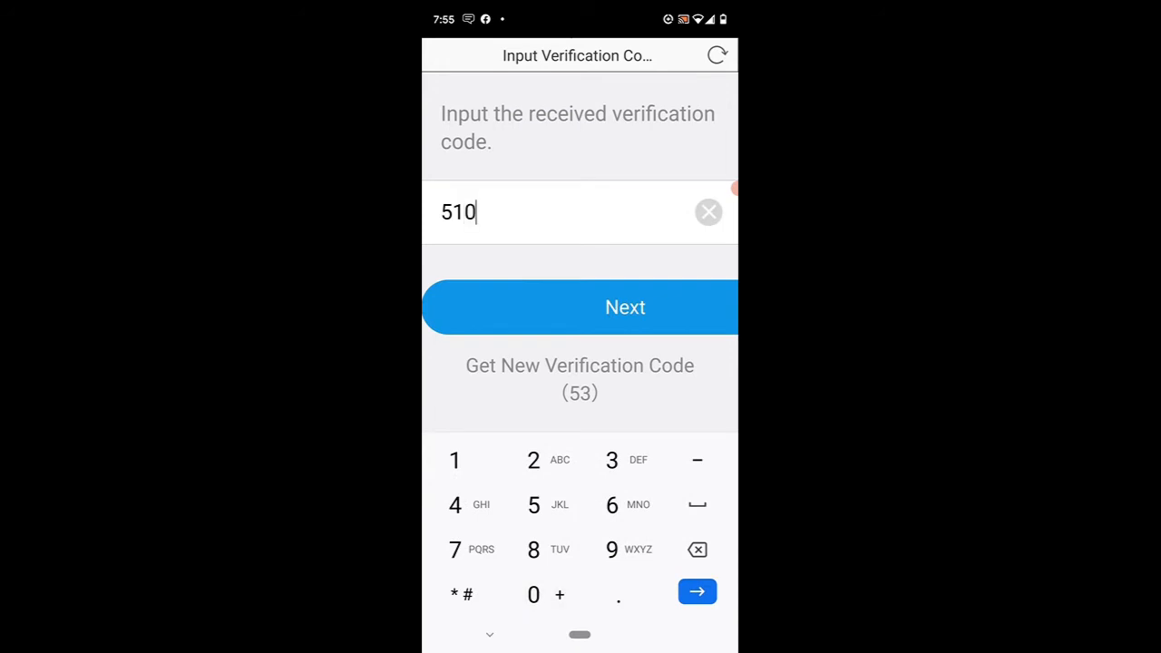
pyautogui.click(624, 307)
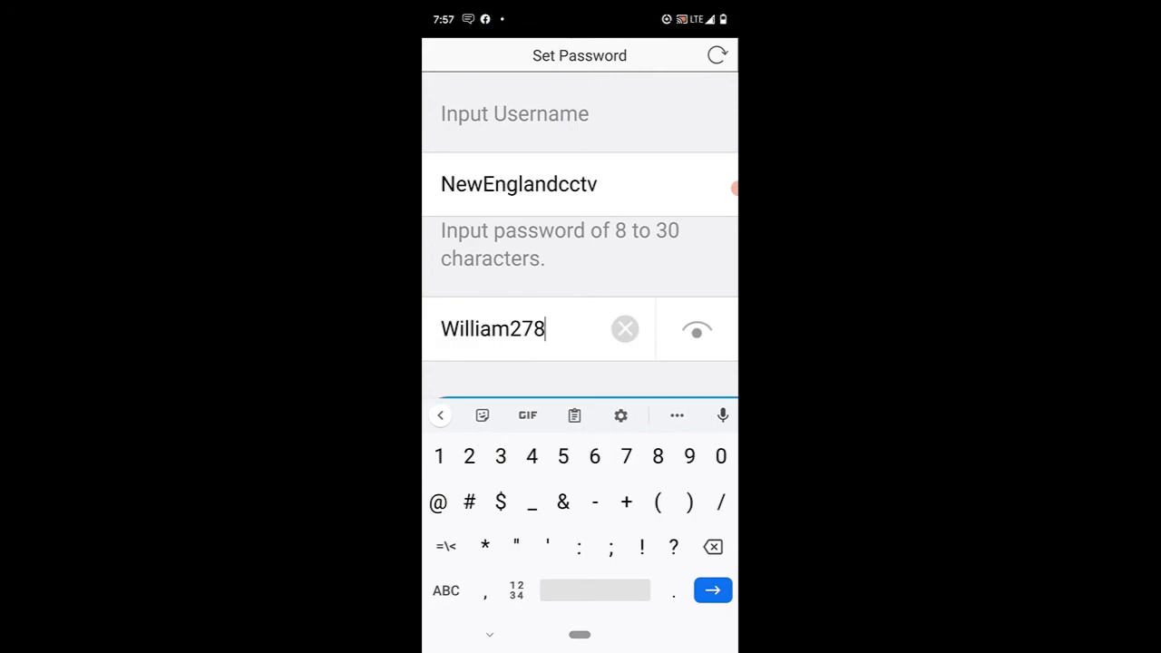
pyautogui.scroll(3)
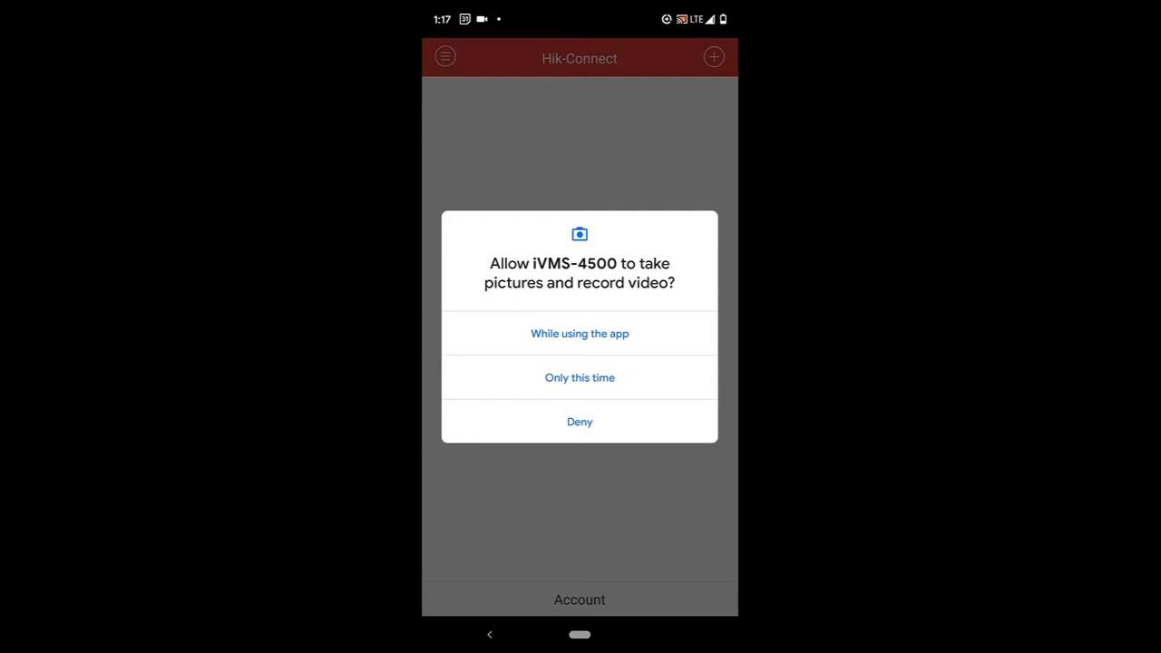
# - Allow camera access and start adding a new device via the + option
pyautogui.click(580, 334)
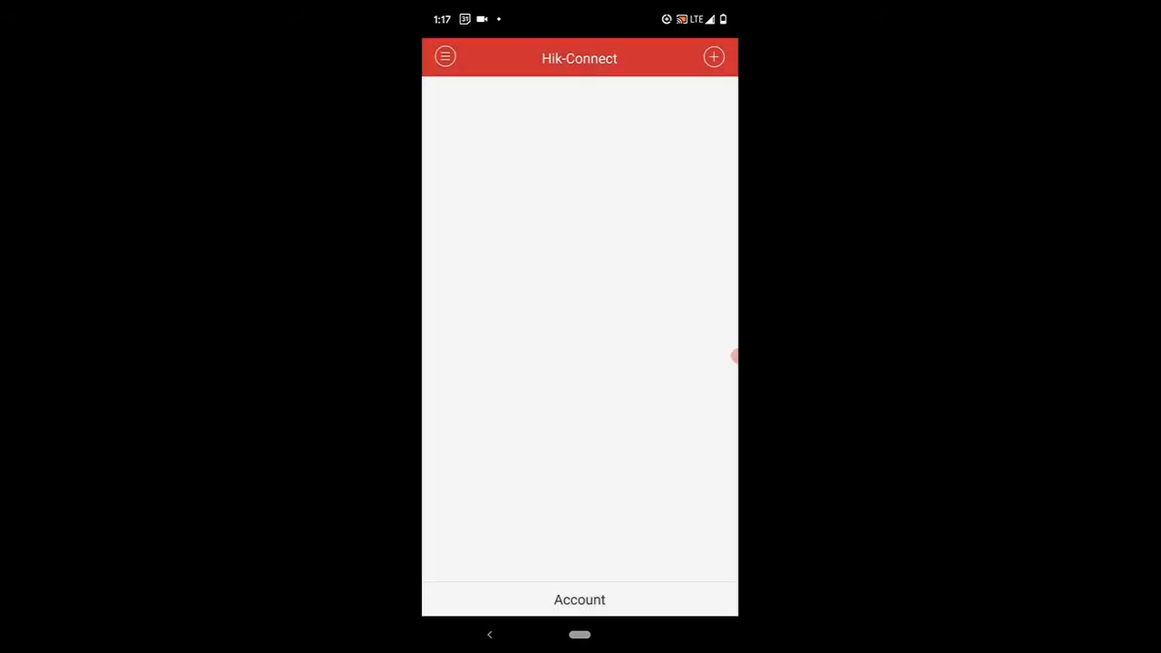
pyautogui.click(715, 56)
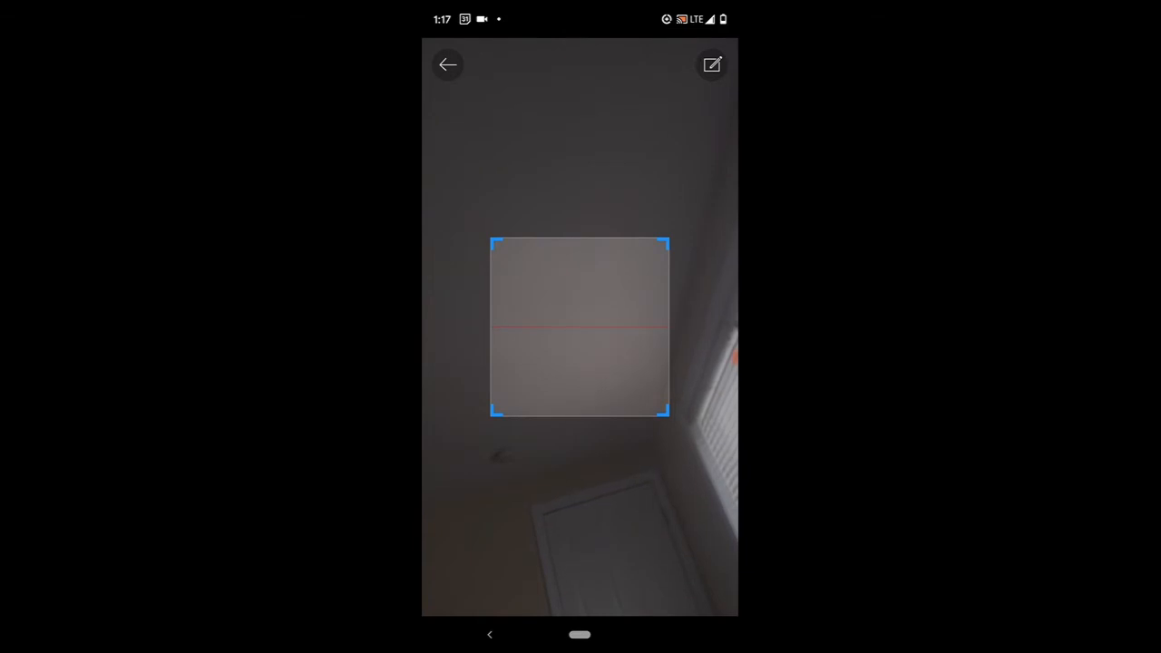
pyautogui.click(712, 66)
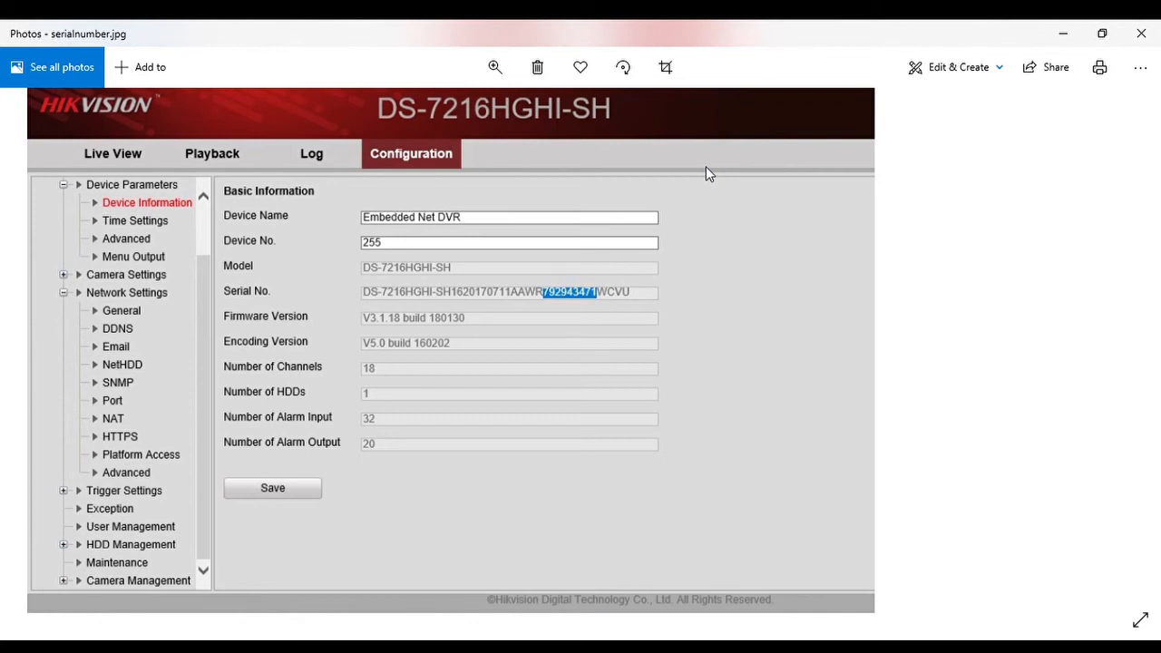
pyautogui.moveTo(123, 118)
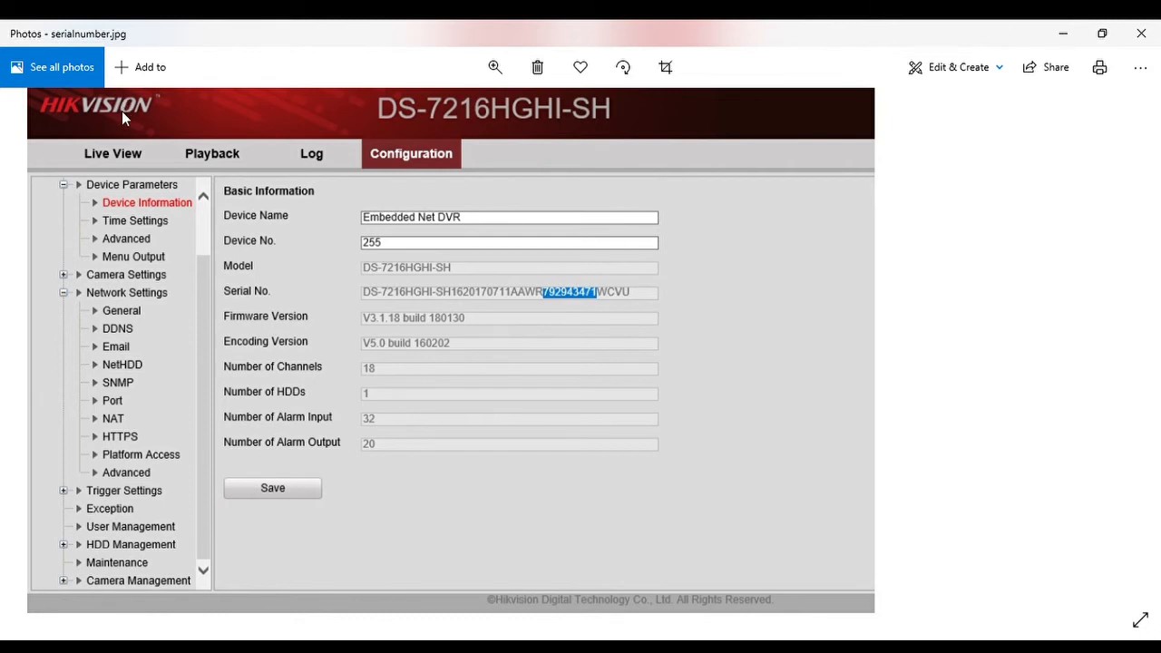
pyautogui.moveTo(464, 136)
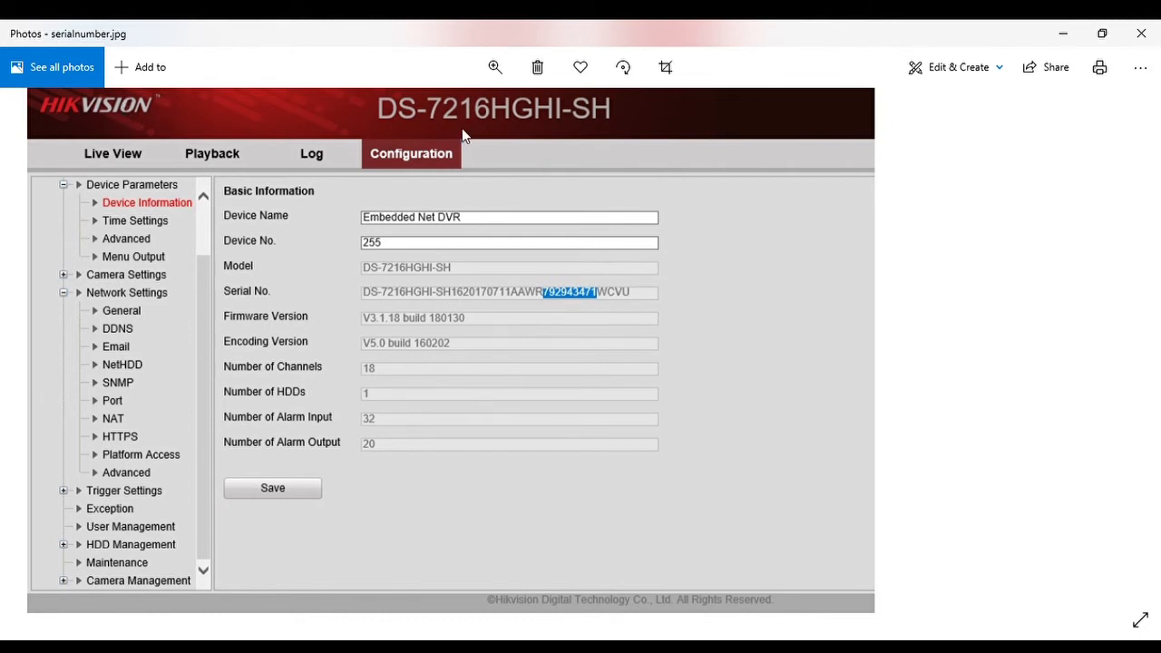
pyautogui.moveTo(530, 131)
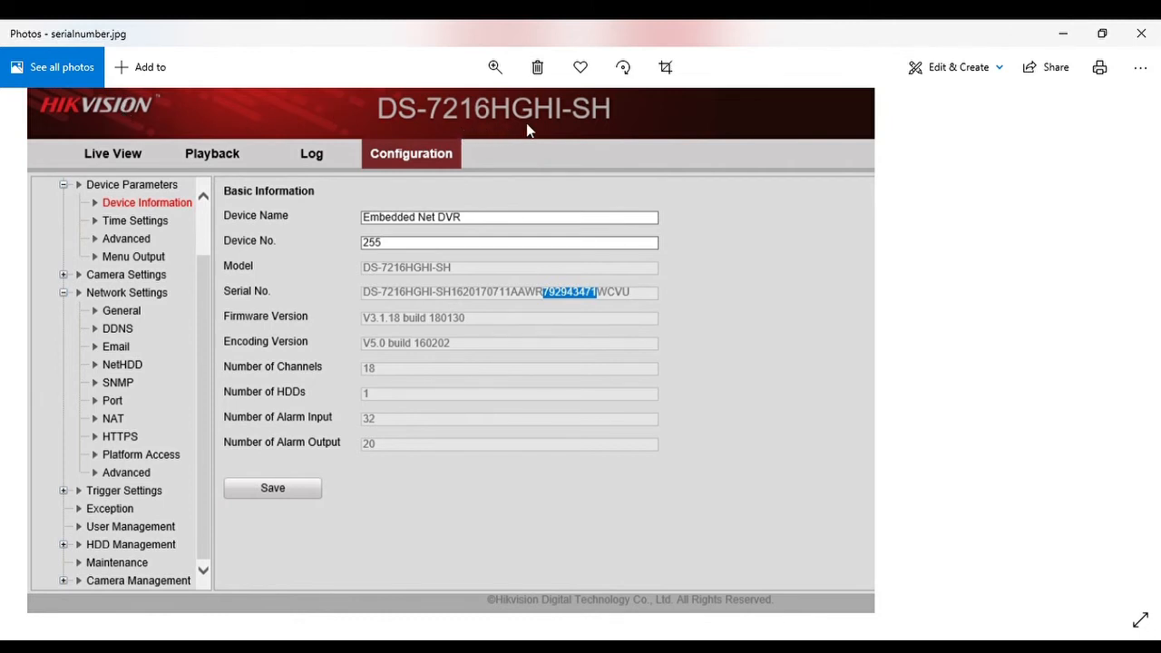
pyautogui.moveTo(617, 138)
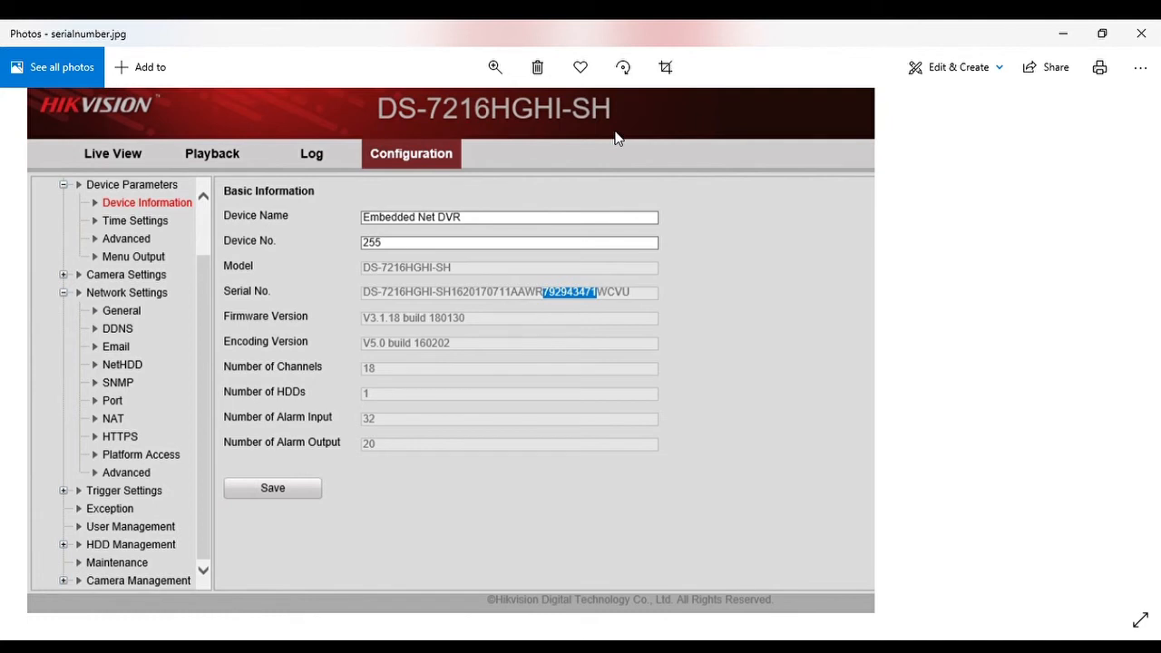
pyautogui.moveTo(407, 158)
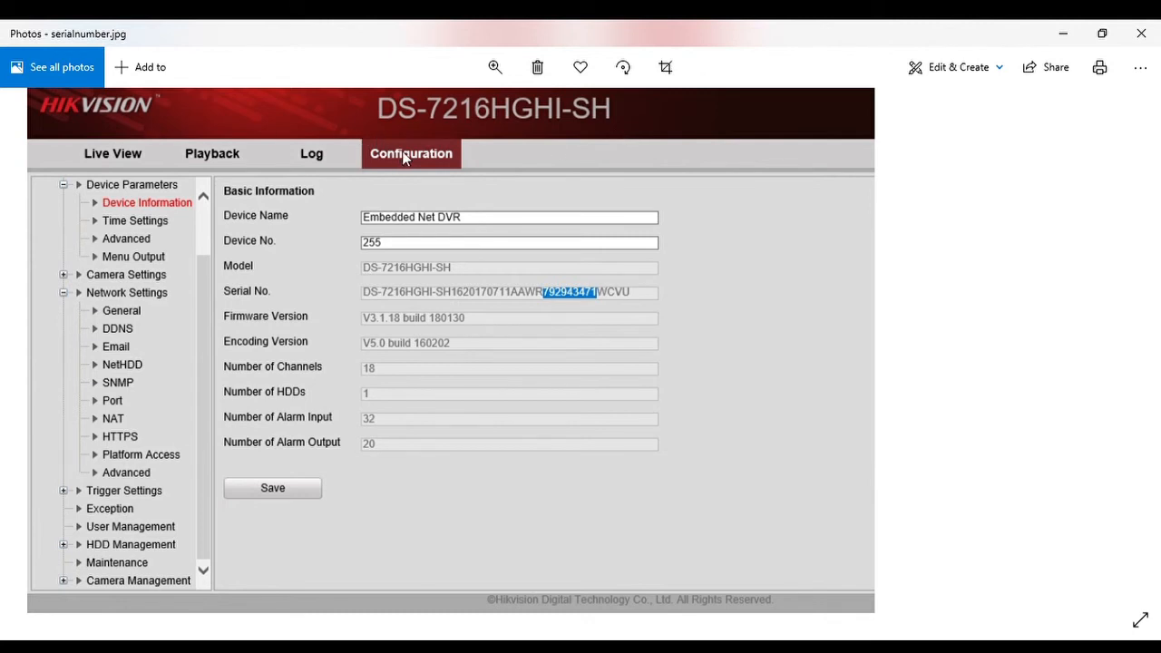
pyautogui.moveTo(191, 210)
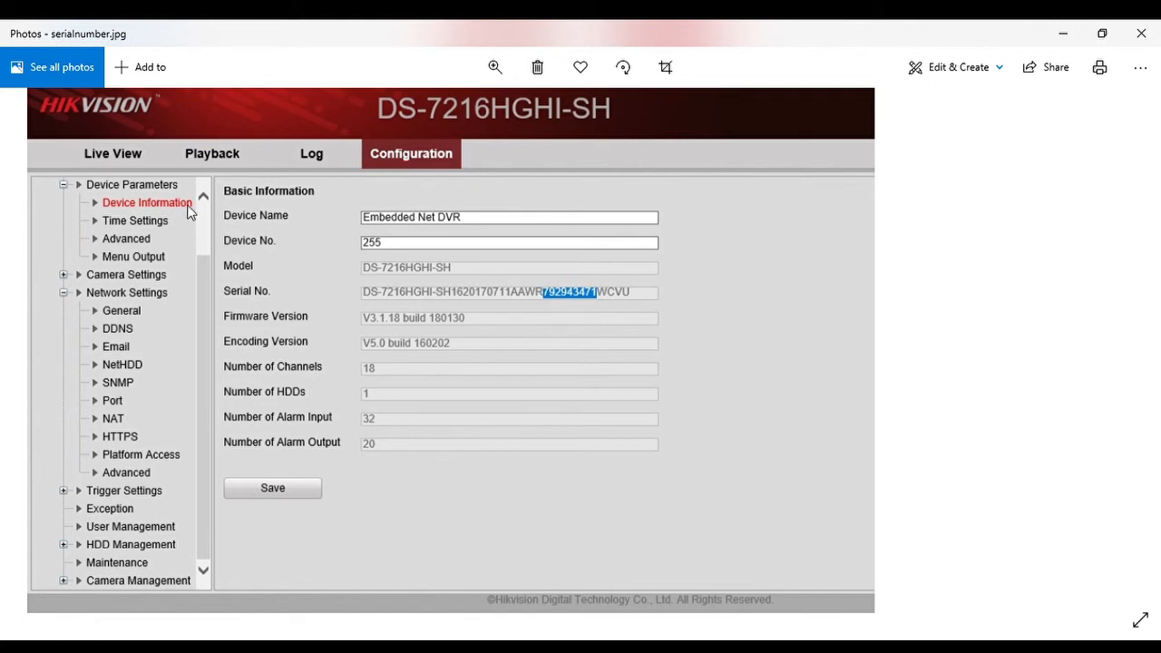
pyautogui.moveTo(161, 211)
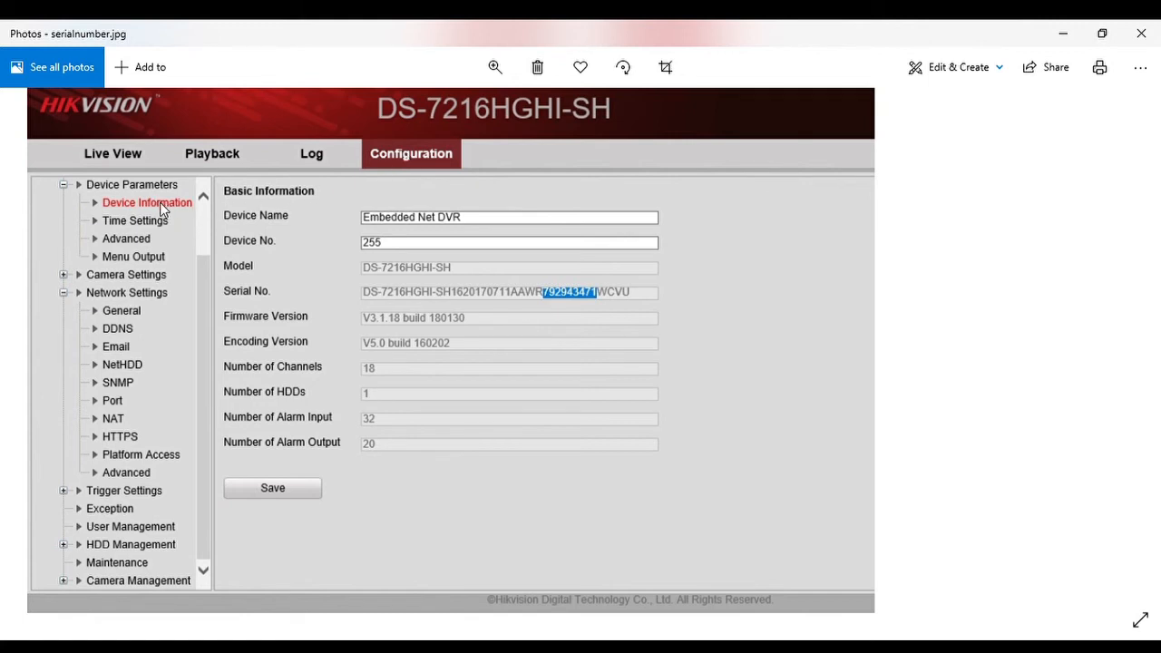
pyautogui.moveTo(134, 187)
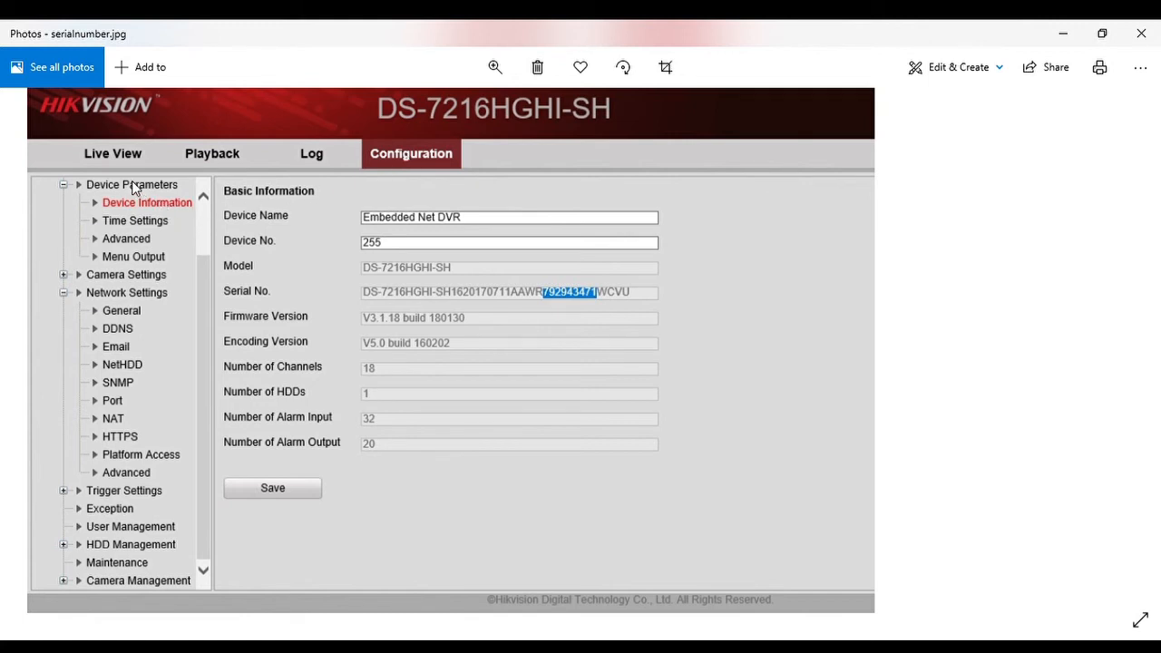
pyautogui.moveTo(178, 208)
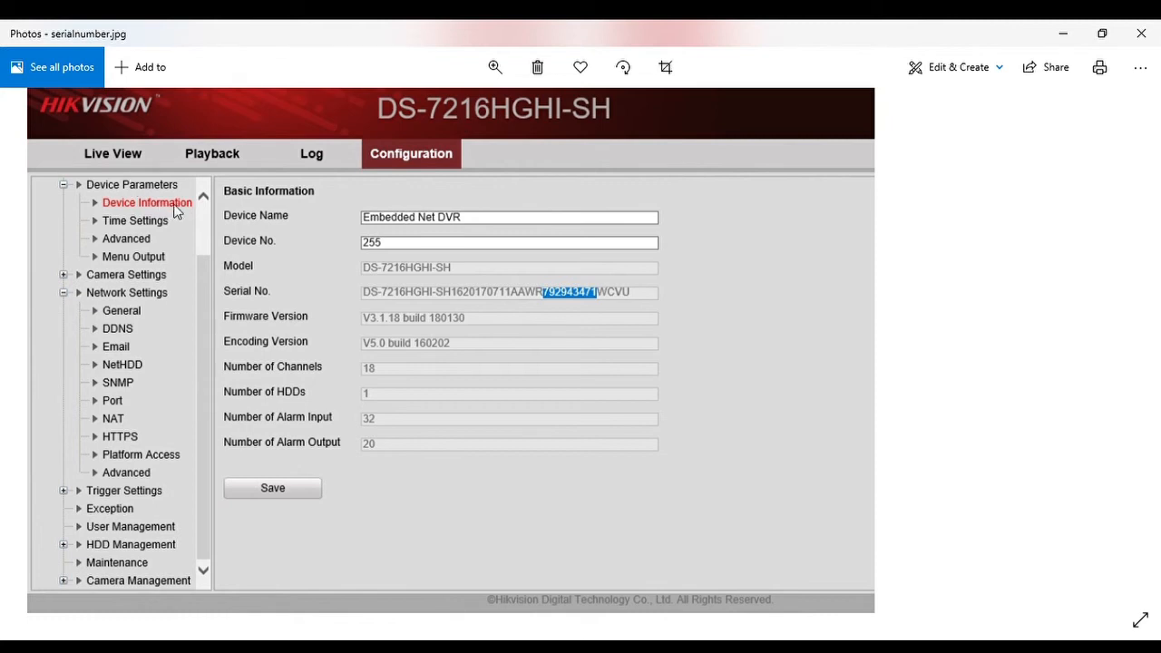
pyautogui.moveTo(740, 198)
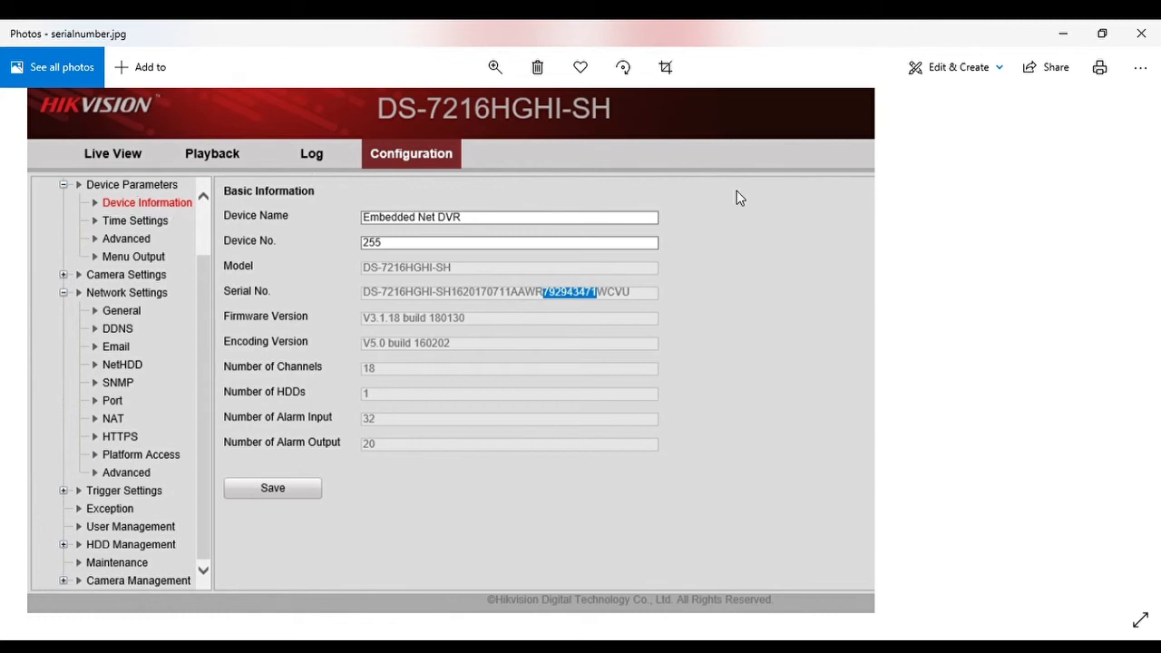
pyautogui.moveTo(182, 463)
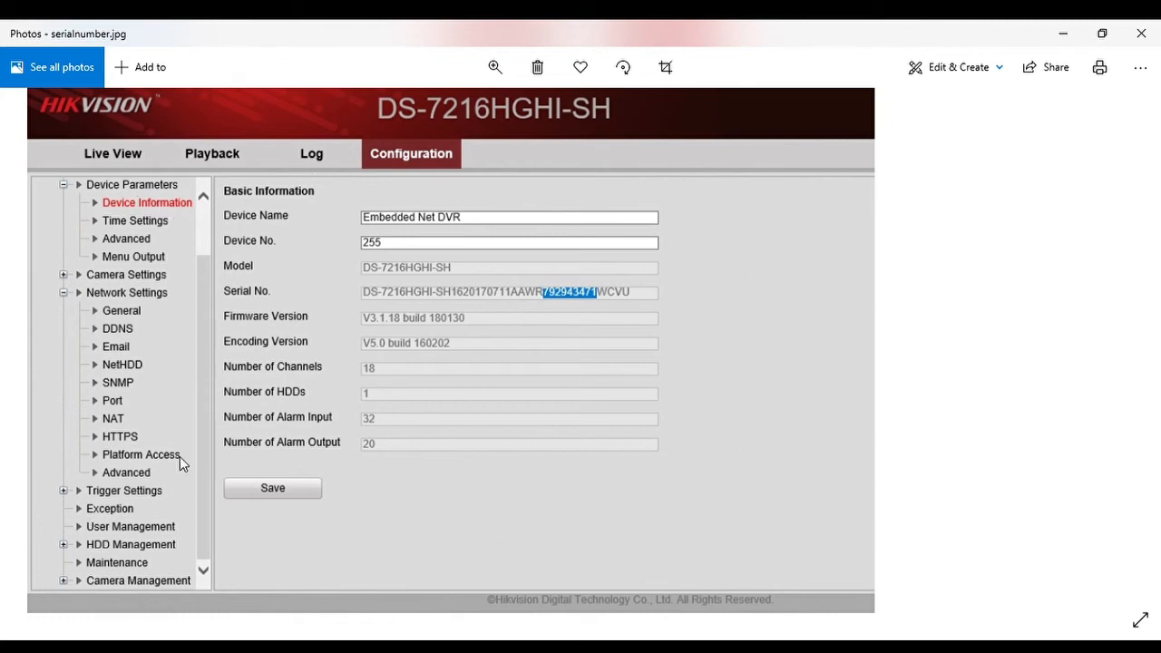
pyautogui.moveTo(396, 348)
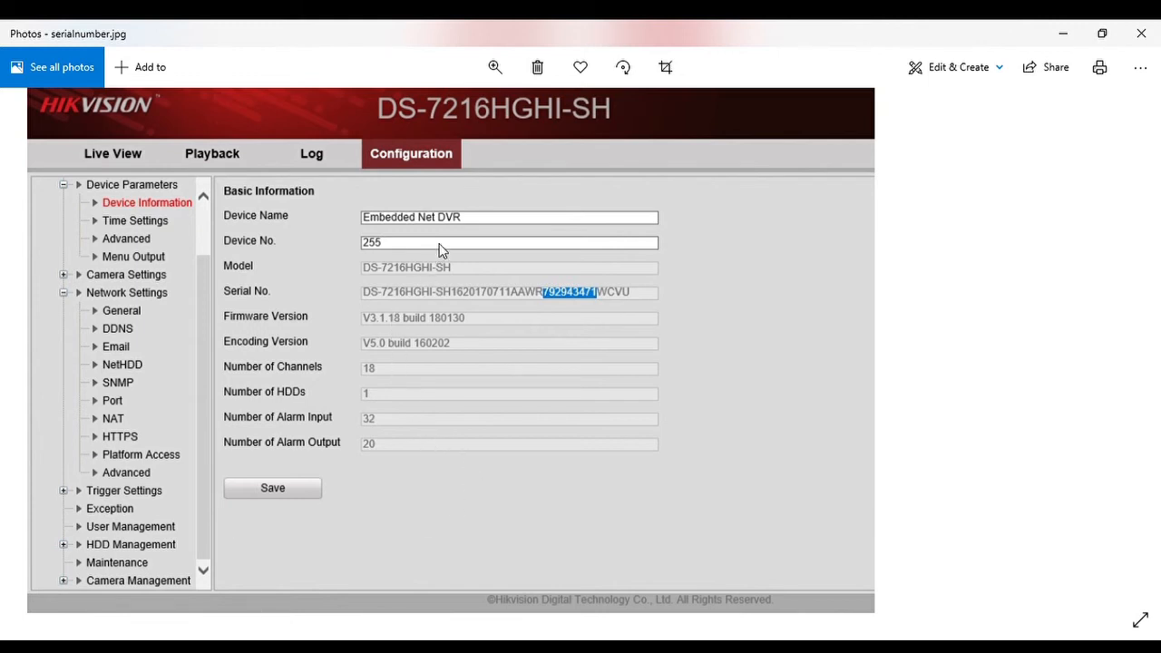
pyautogui.moveTo(553, 312)
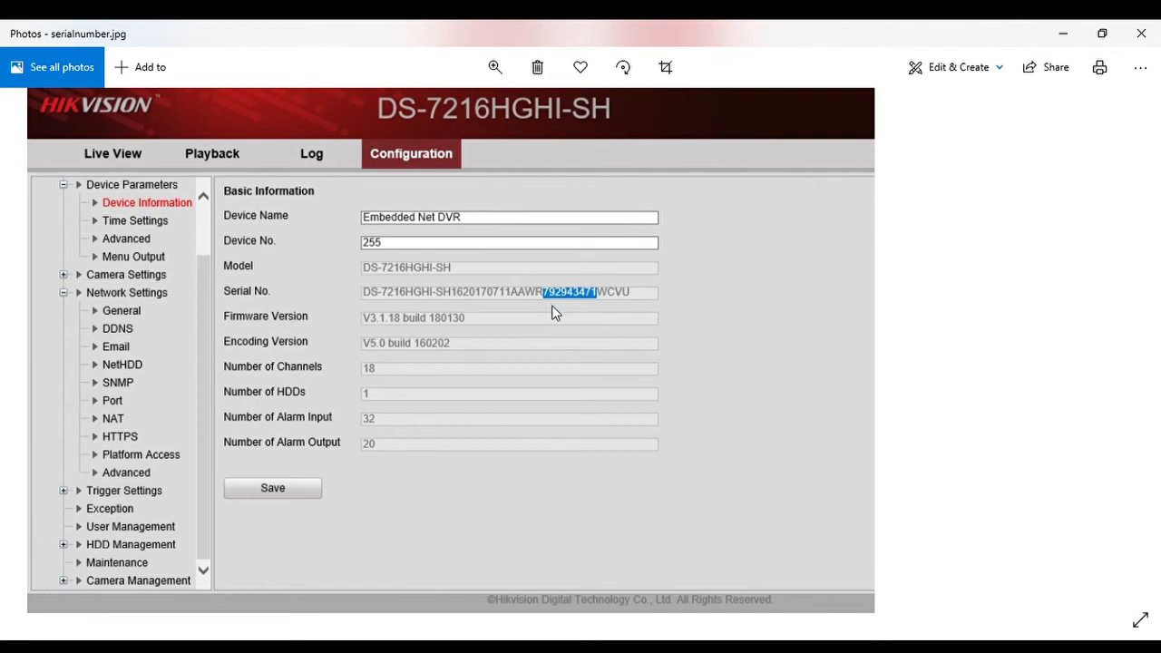
pyautogui.moveTo(635, 337)
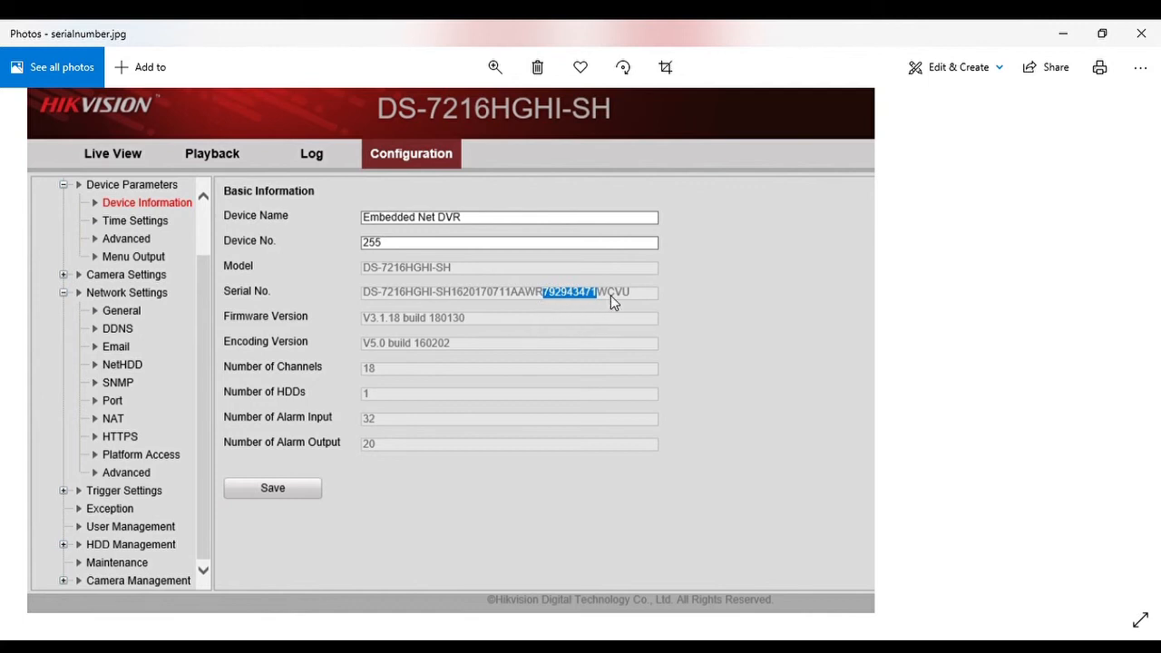
pyautogui.moveTo(548, 306)
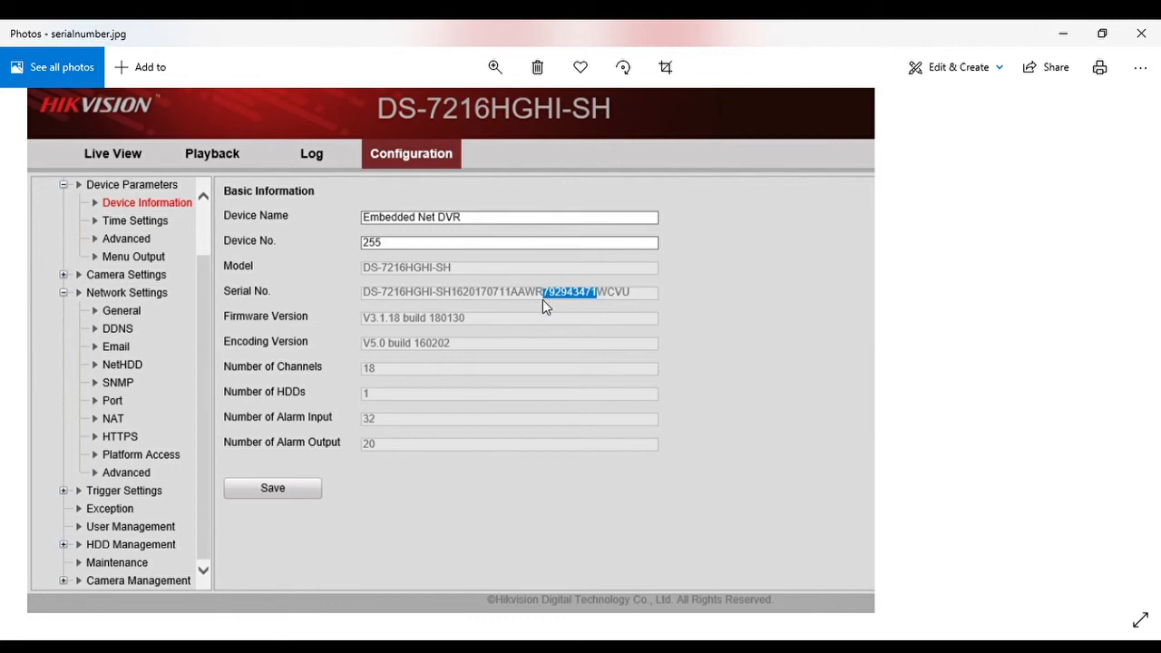
pyautogui.moveTo(555, 312)
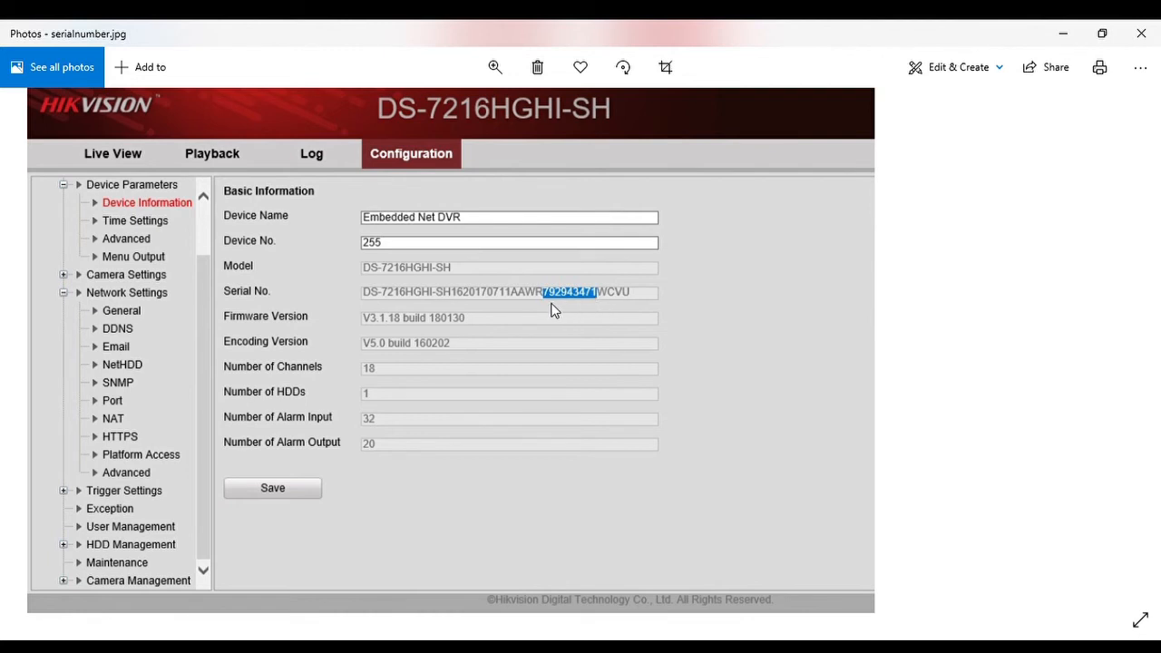
pyautogui.moveTo(548, 312)
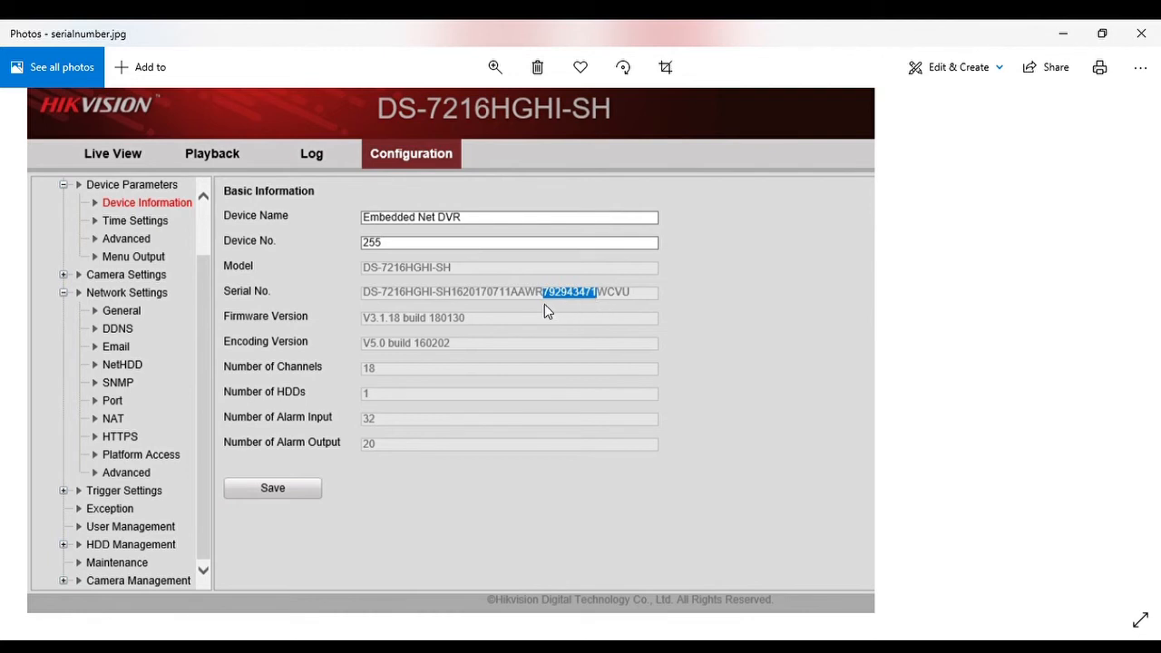
pyautogui.moveTo(548, 309)
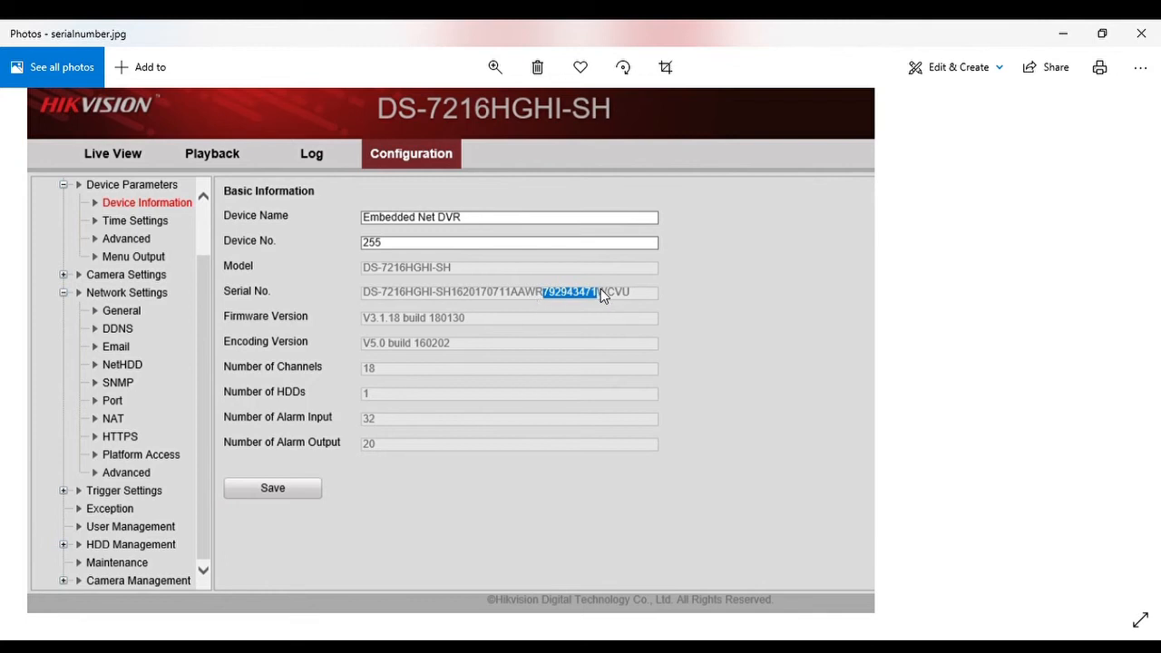
pyautogui.moveTo(504, 312)
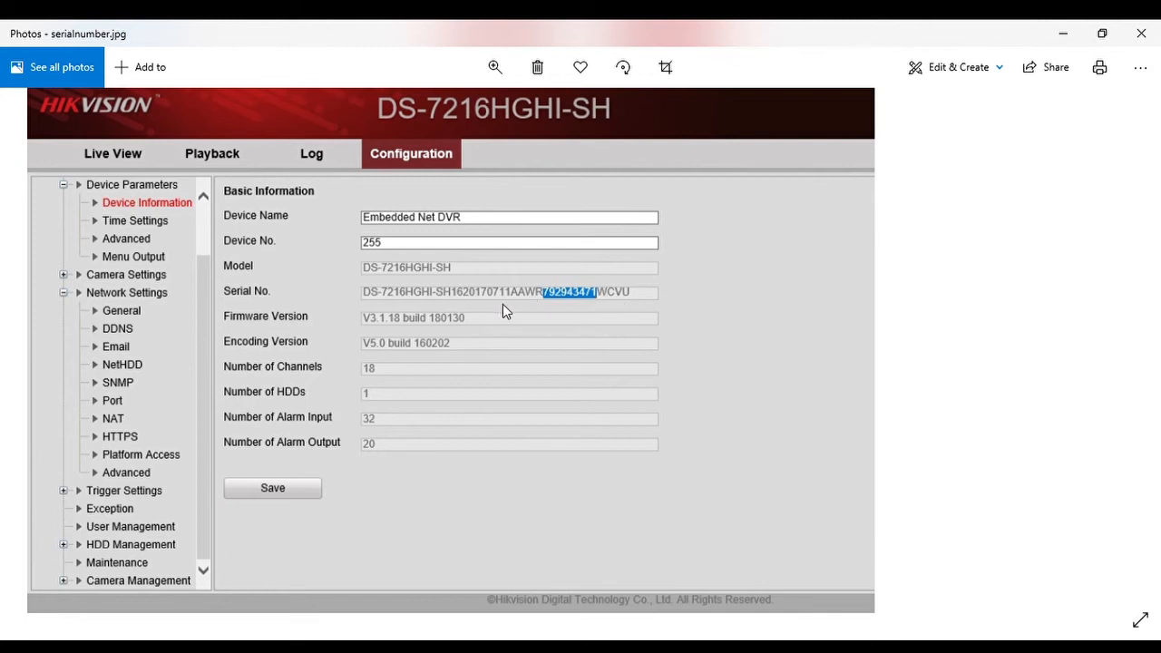
pyautogui.moveTo(397, 305)
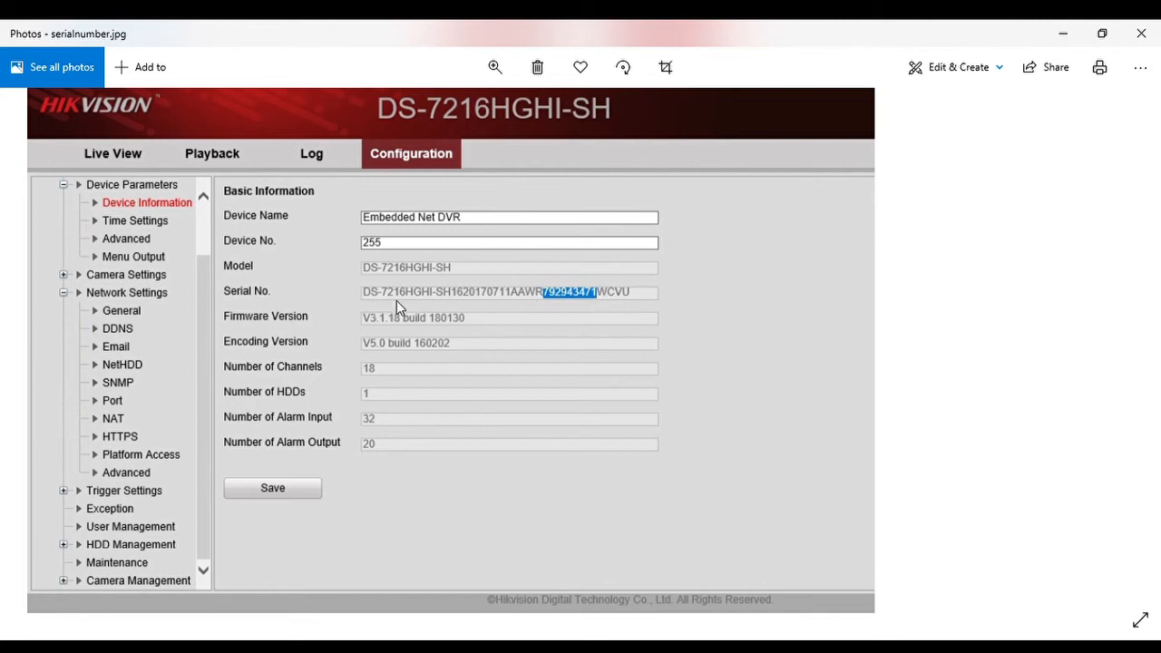
pyautogui.moveTo(432, 301)
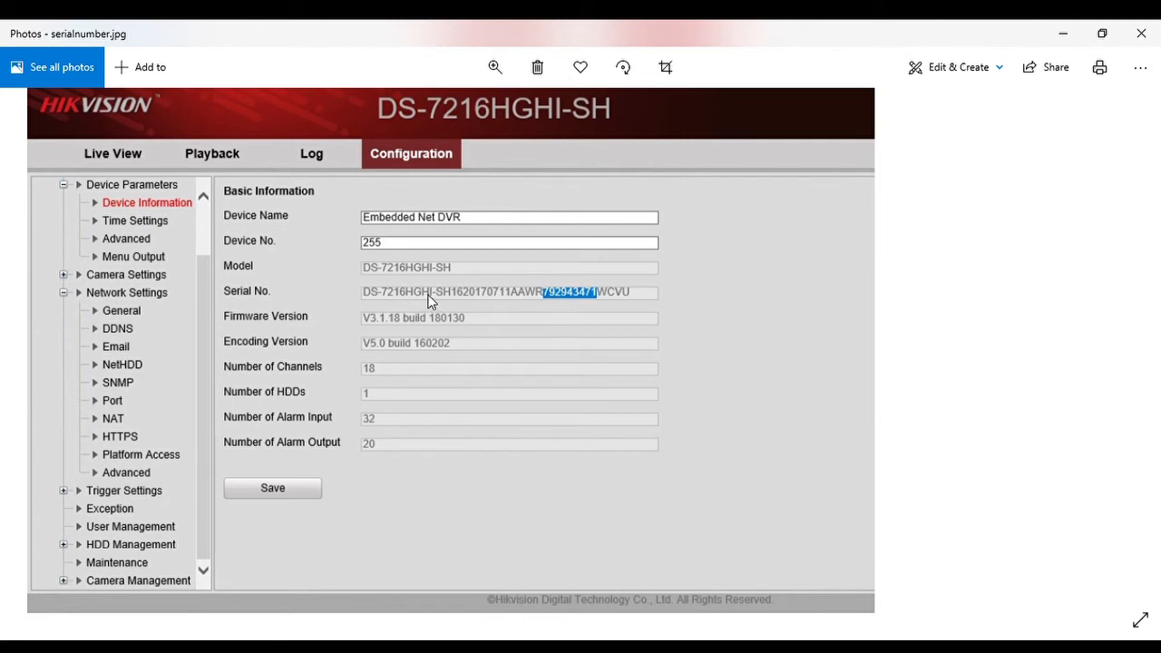
pyautogui.moveTo(481, 302)
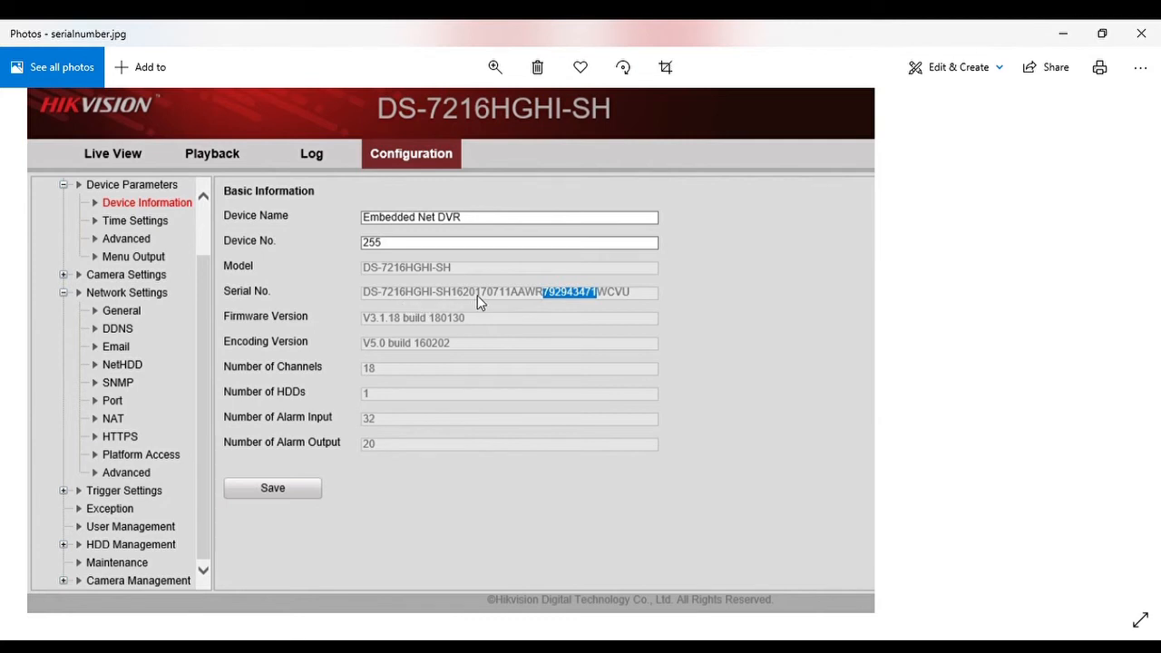
pyautogui.moveTo(552, 300)
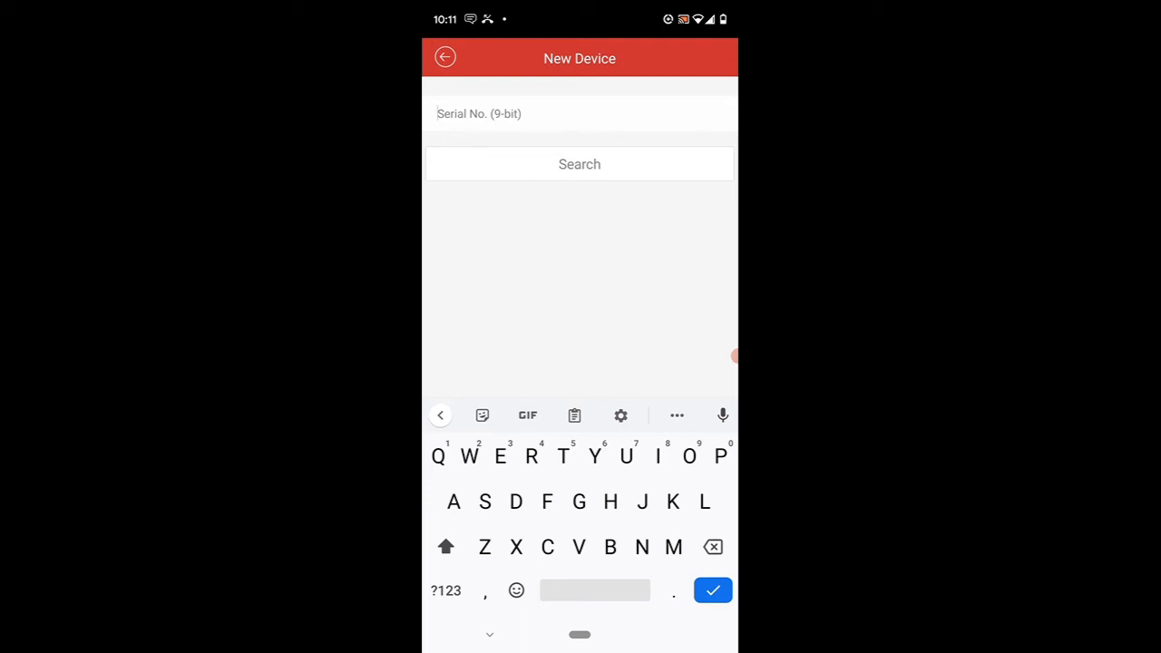
pyautogui.write('7')
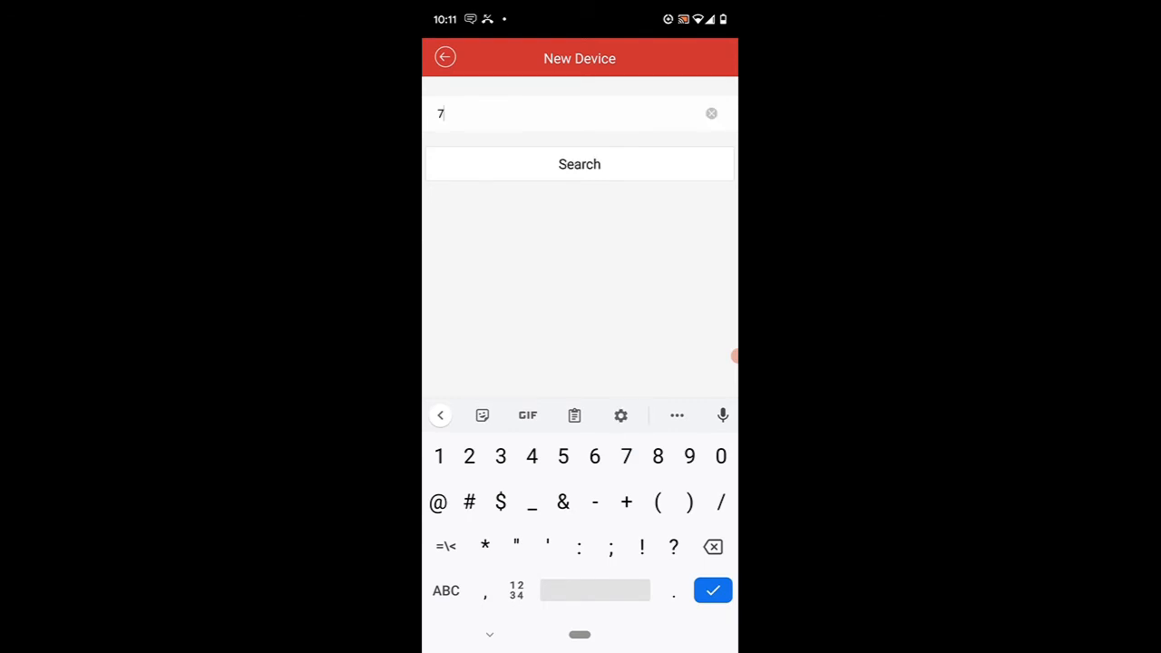
pyautogui.click(689, 458)
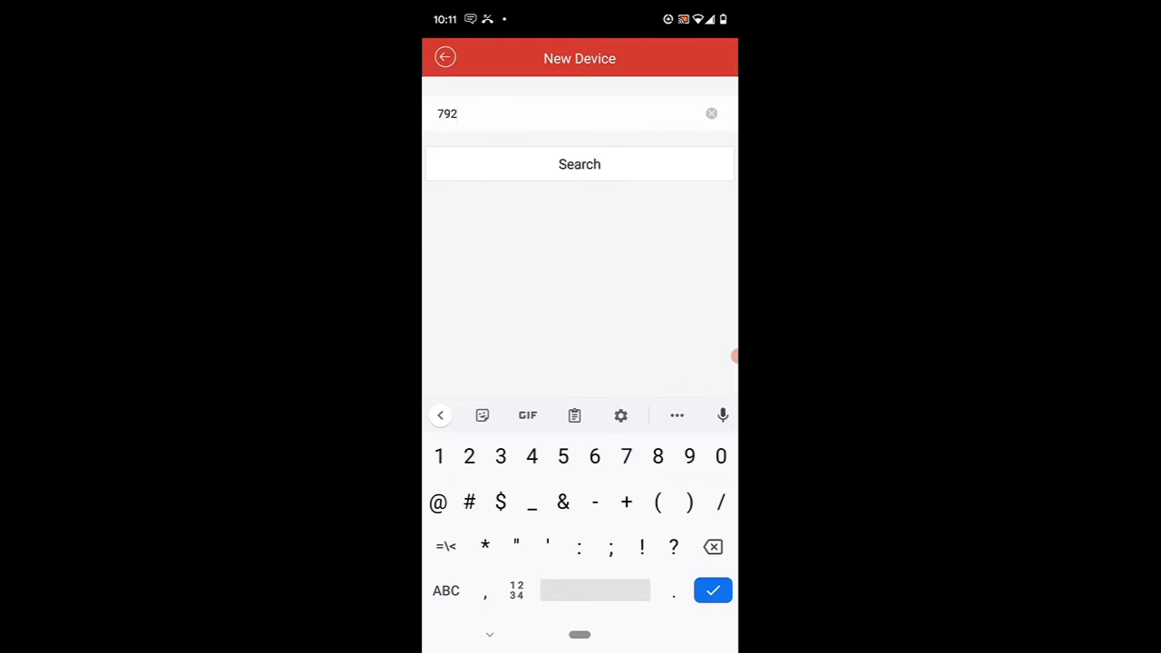
pyautogui.write('943471')
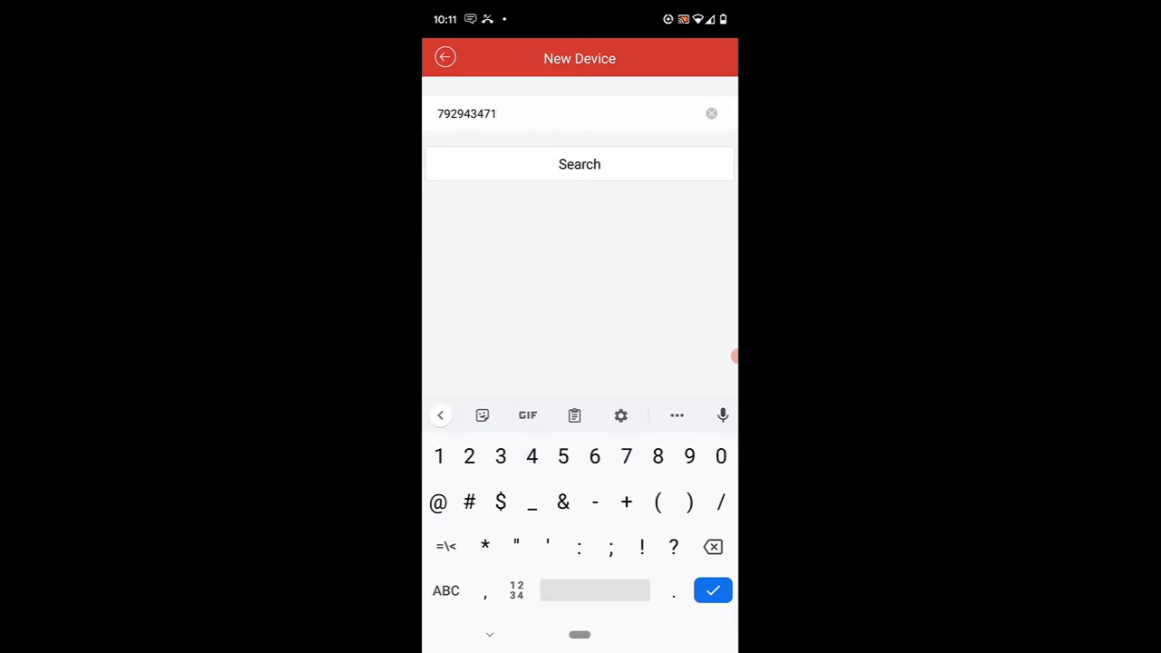
pyautogui.click(581, 163)
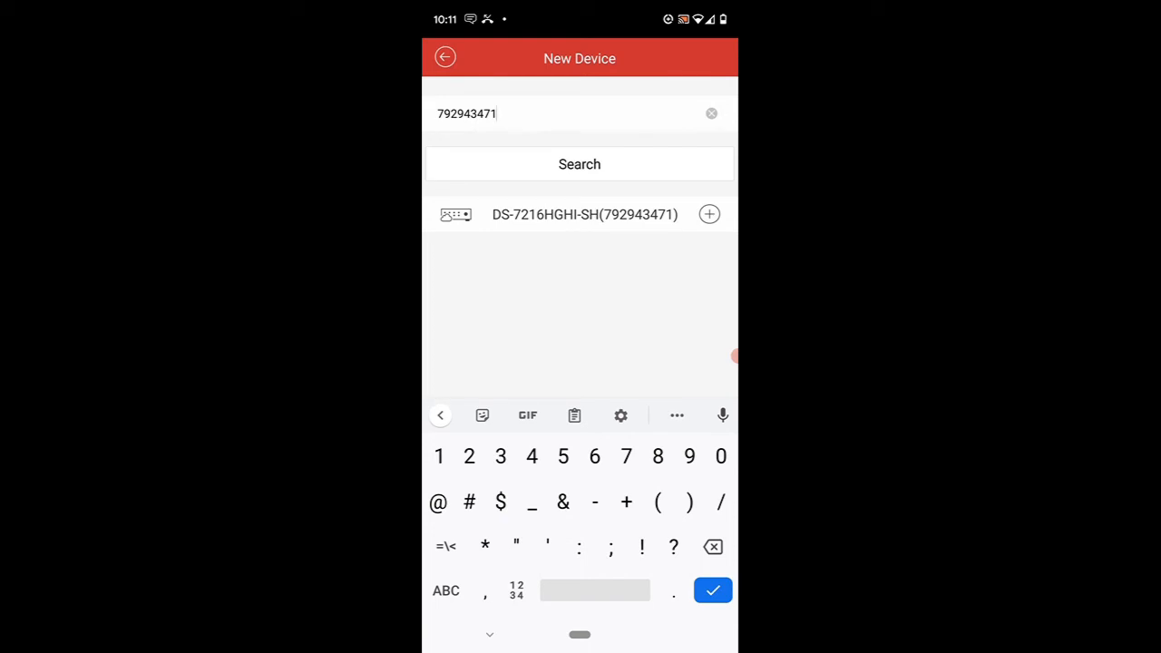
pyautogui.click(708, 215)
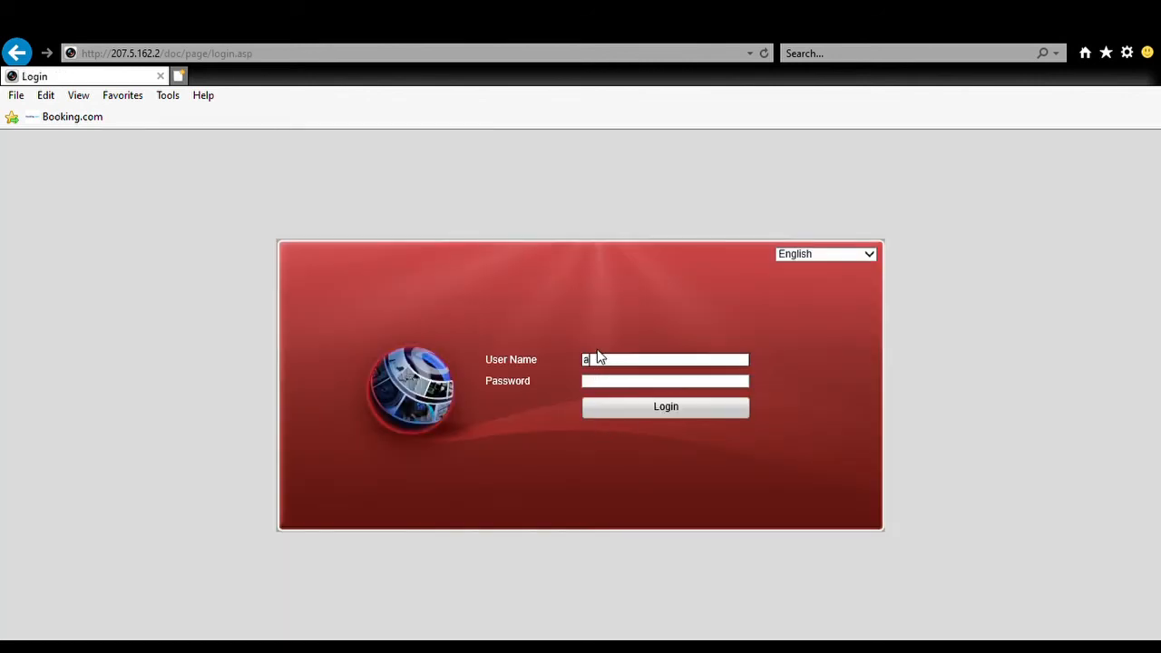
# - Log in to the DVR web page as admin
pyautogui.write('admin')
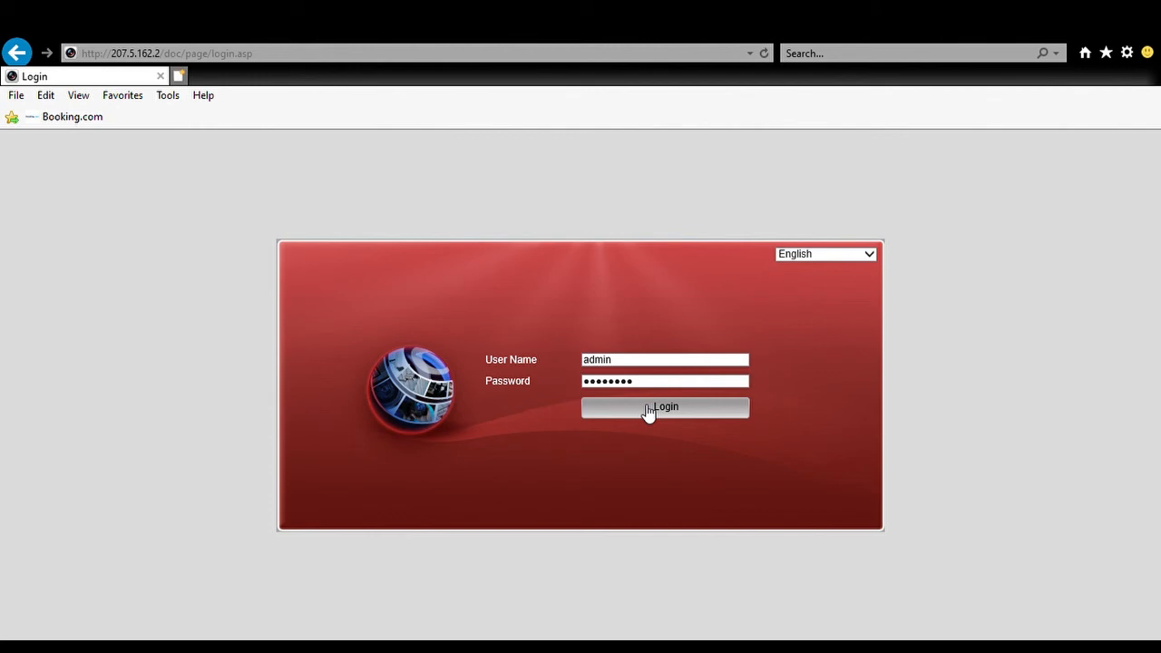
pyautogui.click(664, 407)
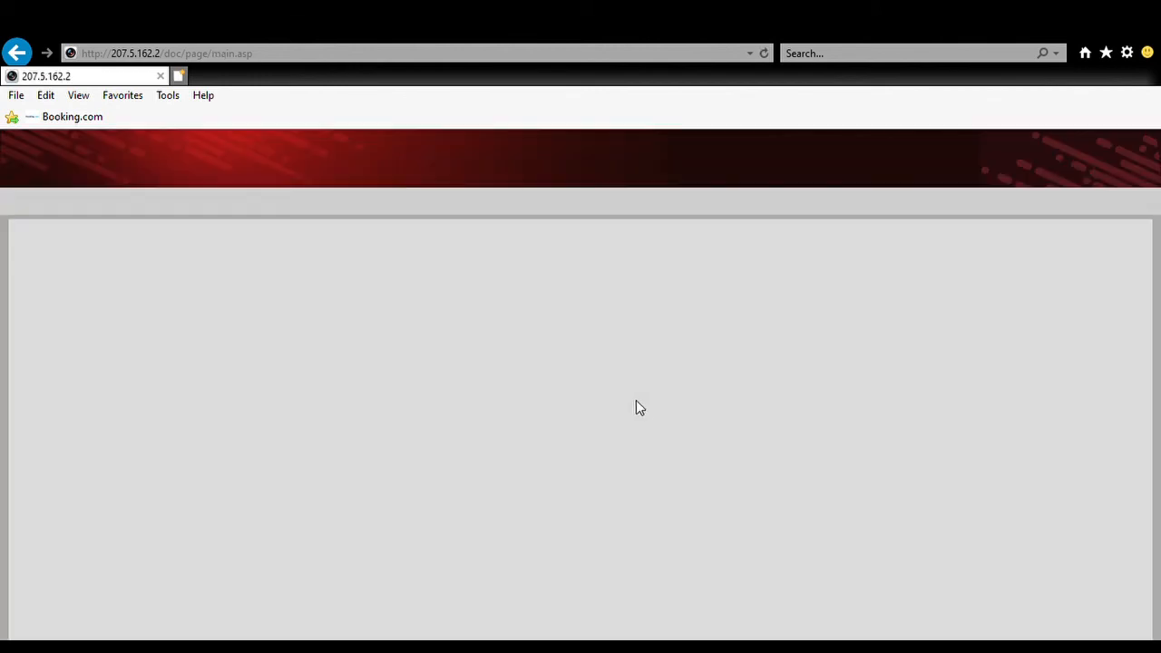
pyautogui.moveTo(518, 319)
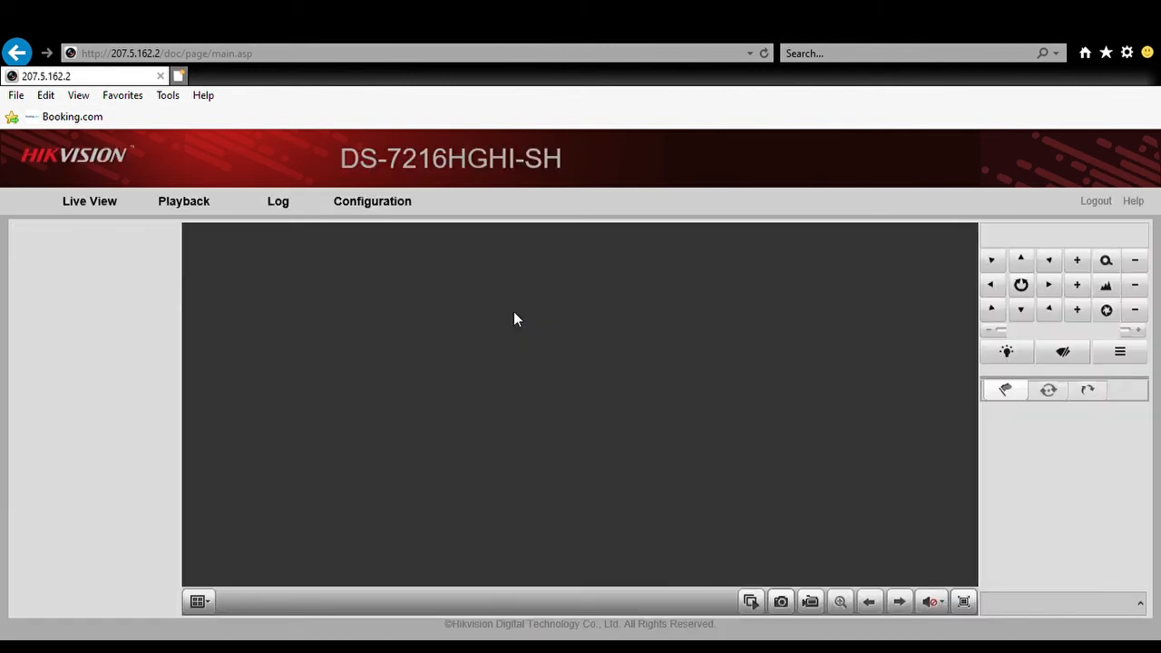
pyautogui.moveTo(381, 204)
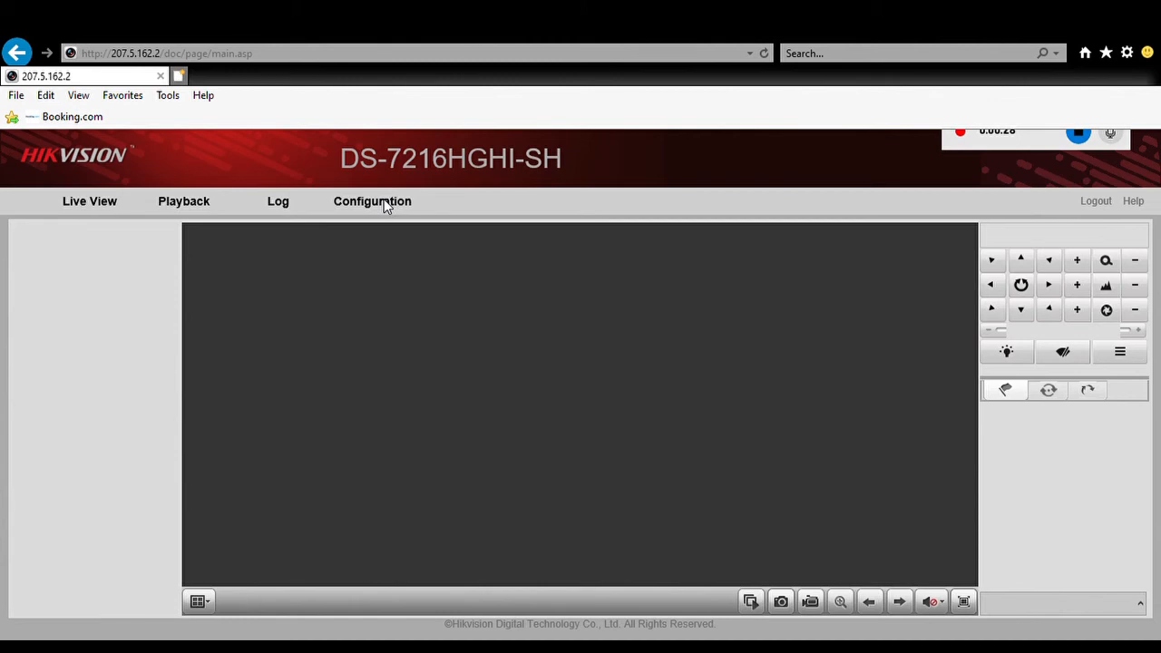
# - Go to the recorder's Configuration page from the top menu
pyautogui.click(89, 200)
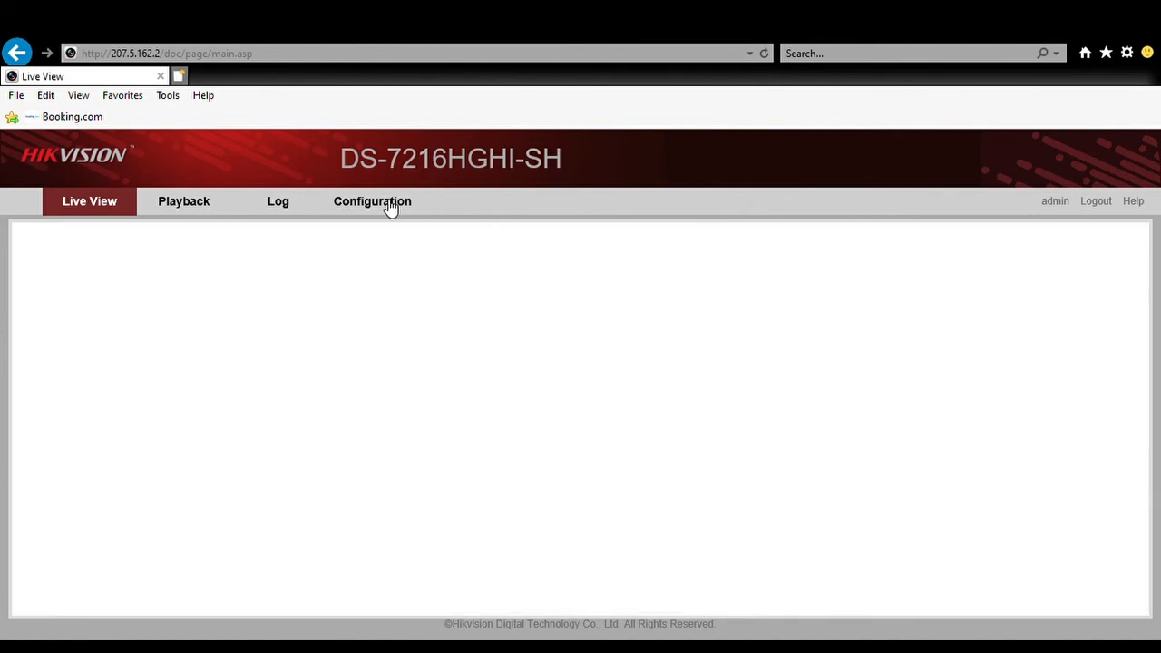
pyautogui.click(372, 200)
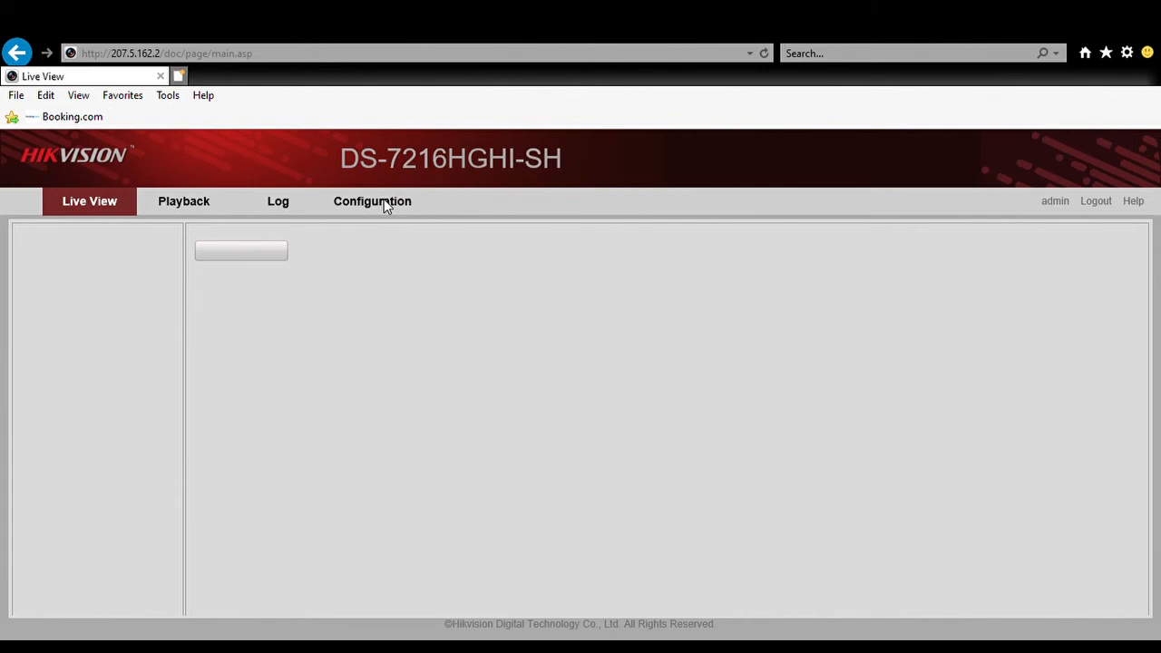
pyautogui.click(372, 200)
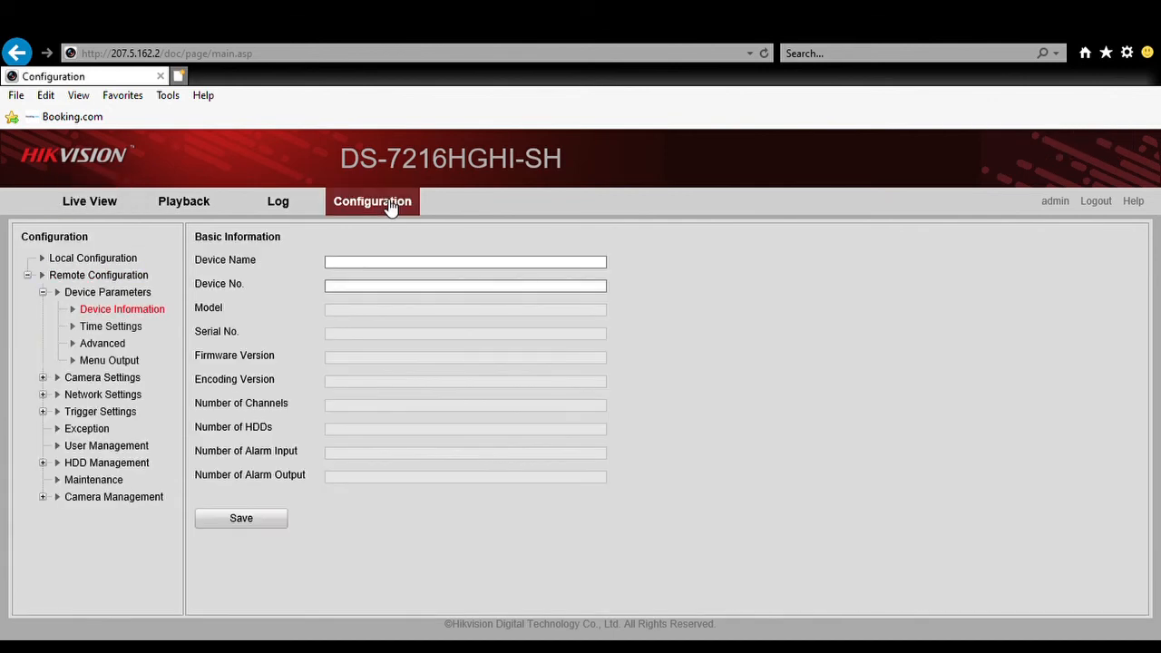
# - In Network Settings > General, enable DHCP for the recorder's IPv4 address
pyautogui.click(122, 308)
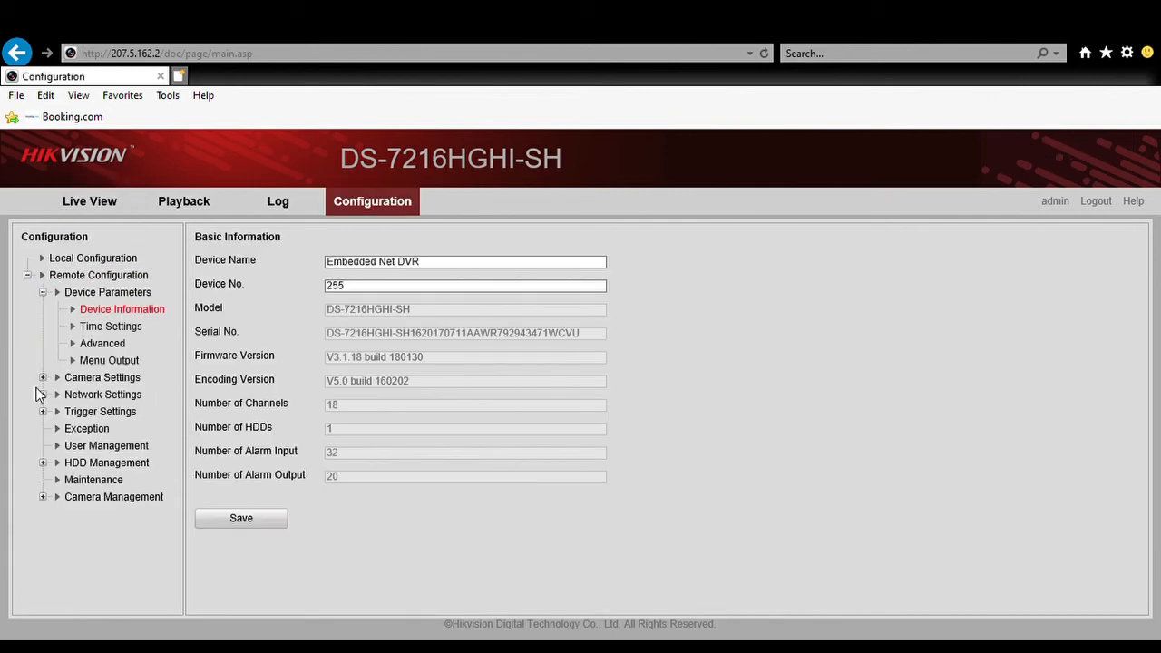
pyautogui.click(102, 393)
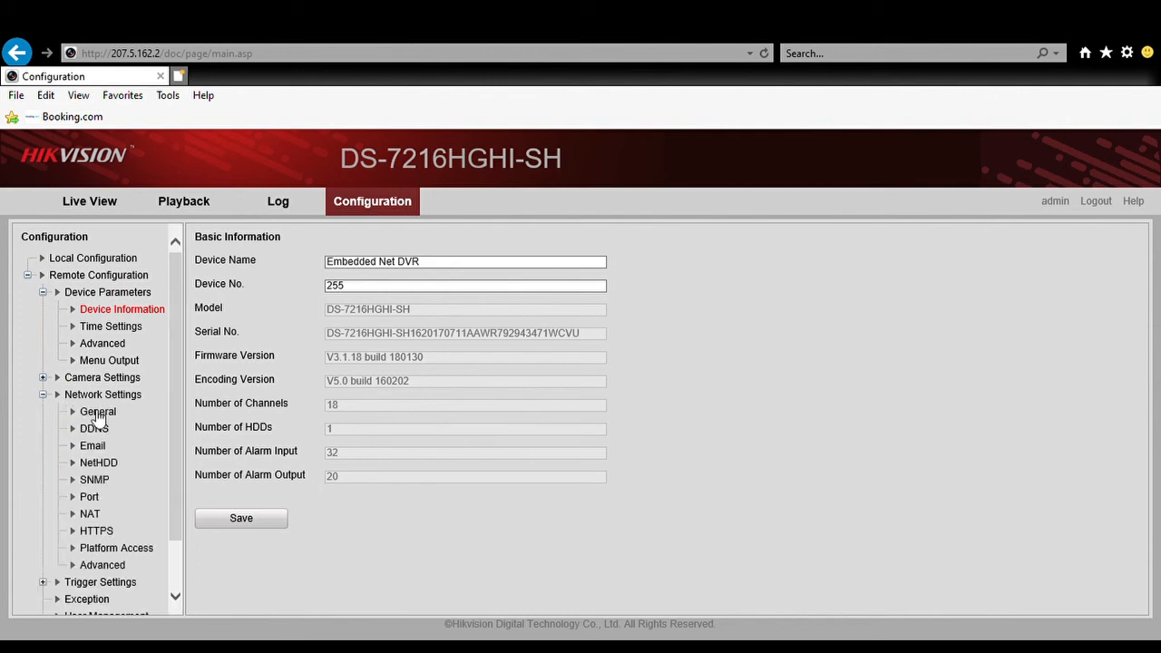
pyautogui.click(98, 411)
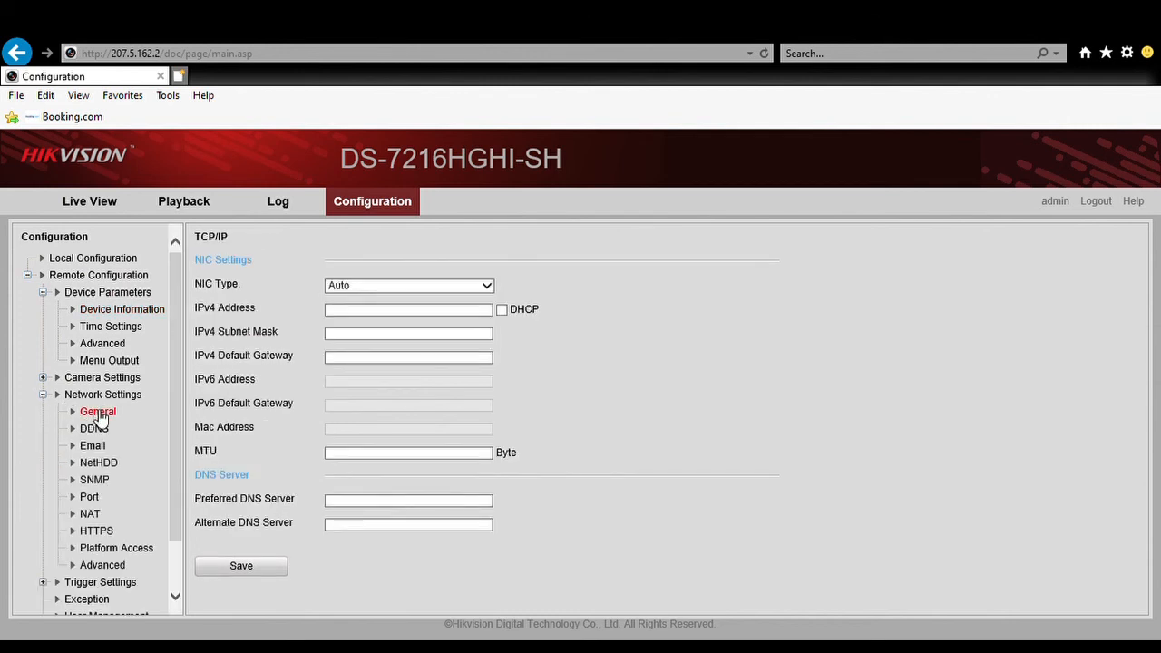
pyautogui.click(98, 410)
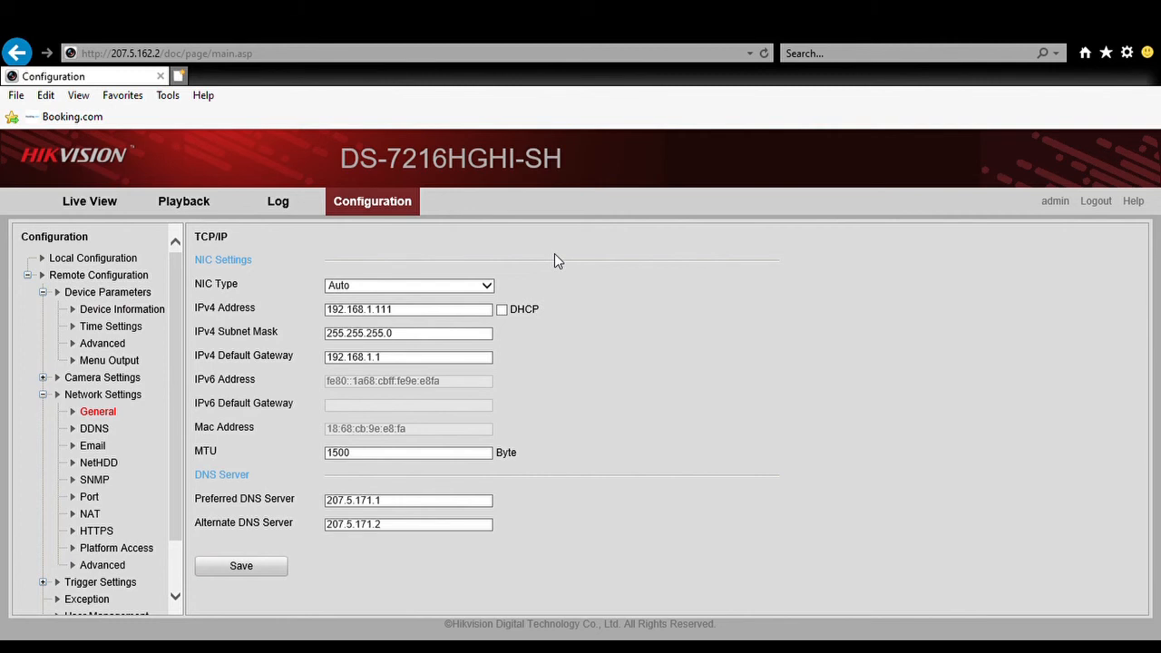
pyautogui.click(501, 308)
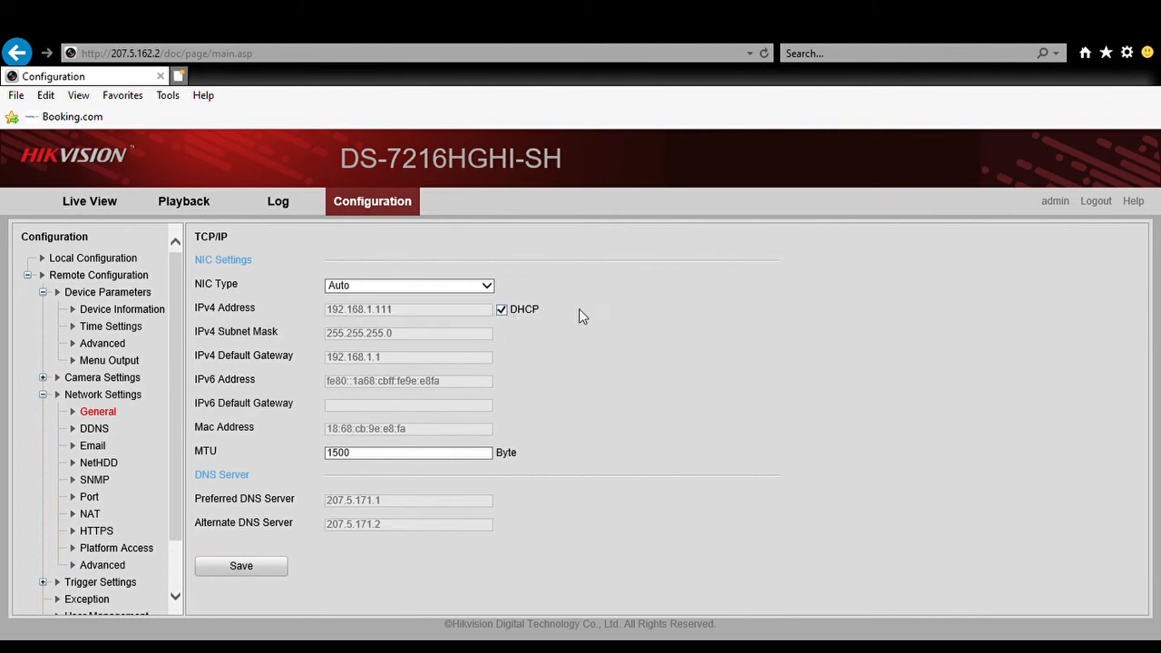
pyautogui.moveTo(548, 338)
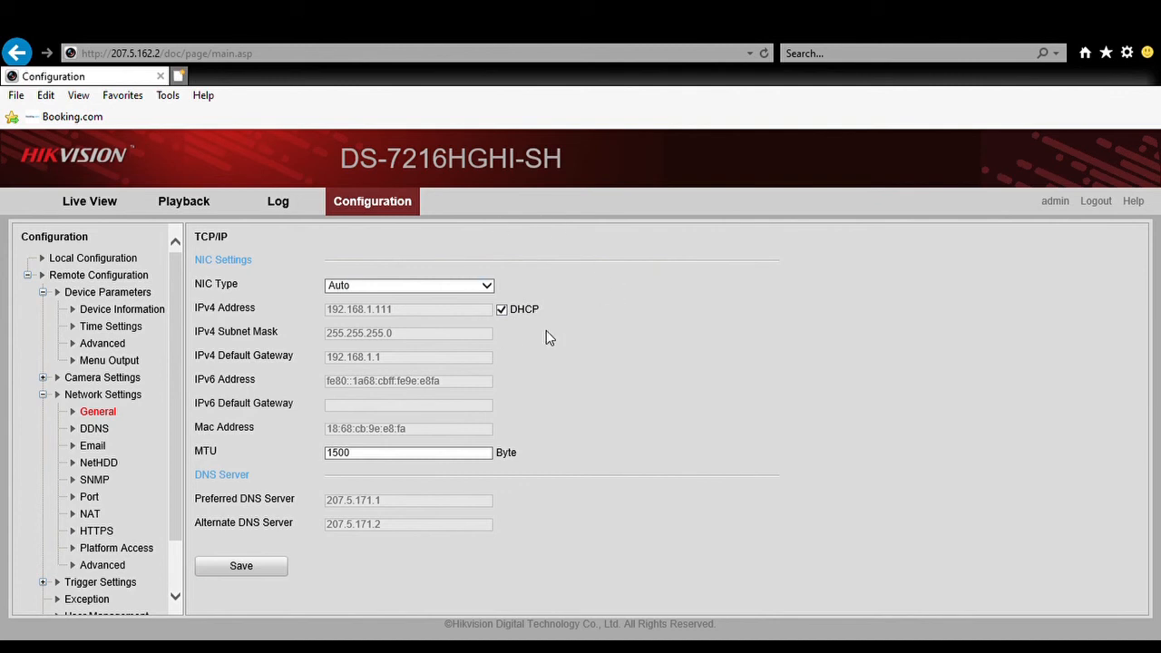
pyautogui.moveTo(200, 543)
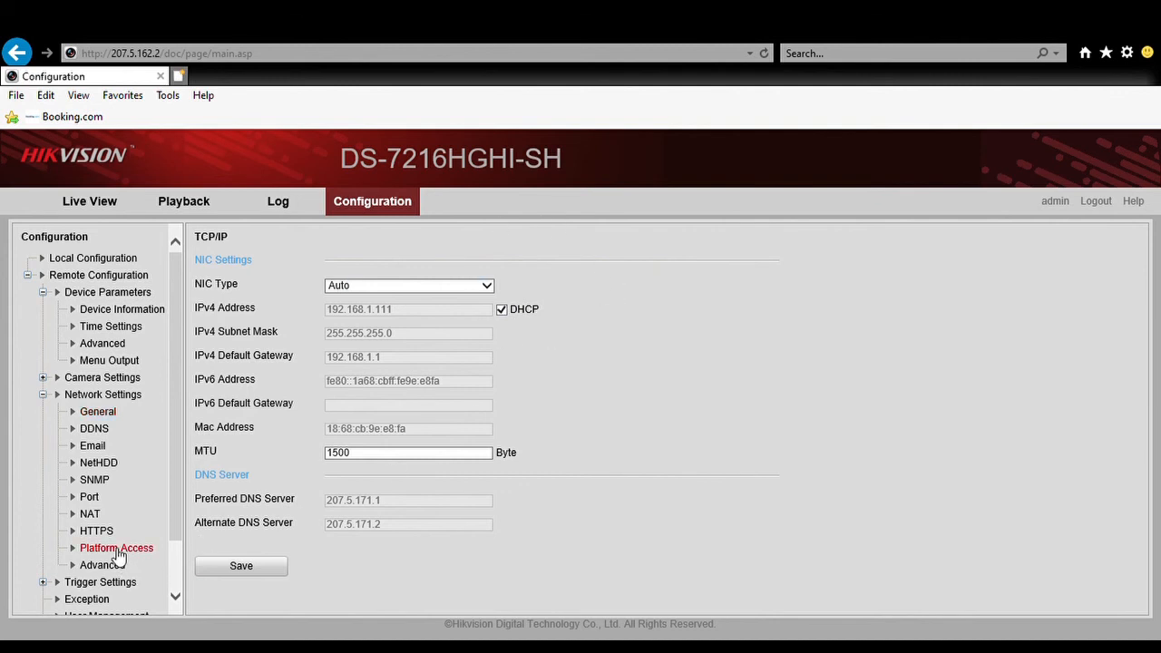
# - In Platform Access, clear the existing Hik-Connect verification code
pyautogui.click(117, 548)
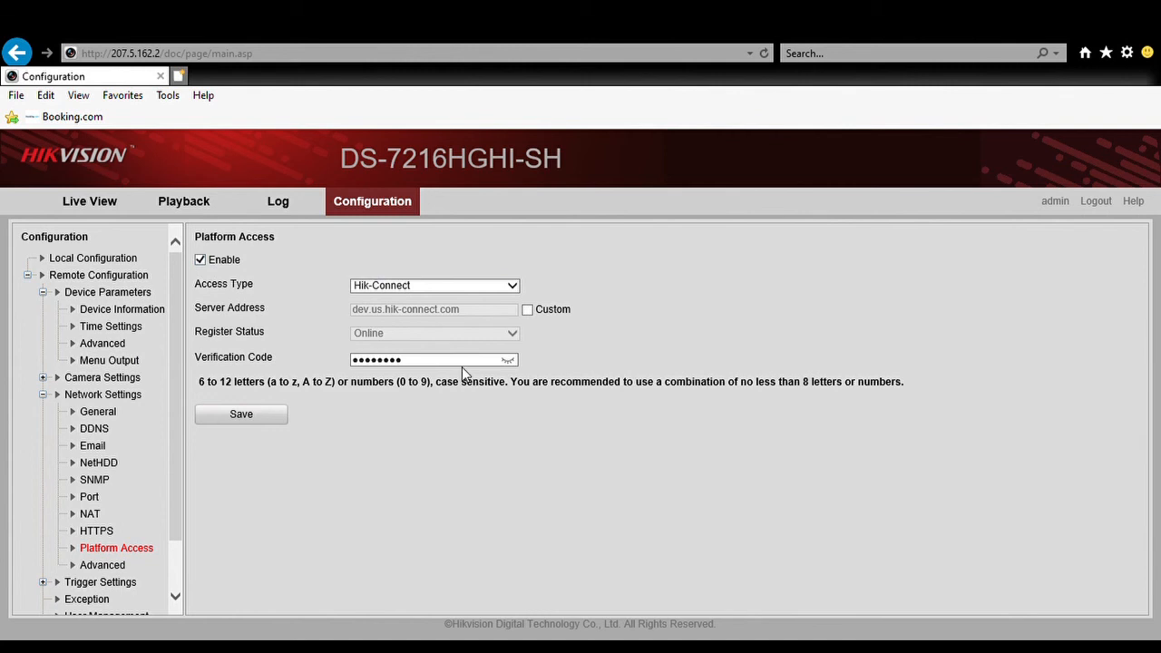
pyautogui.click(434, 360)
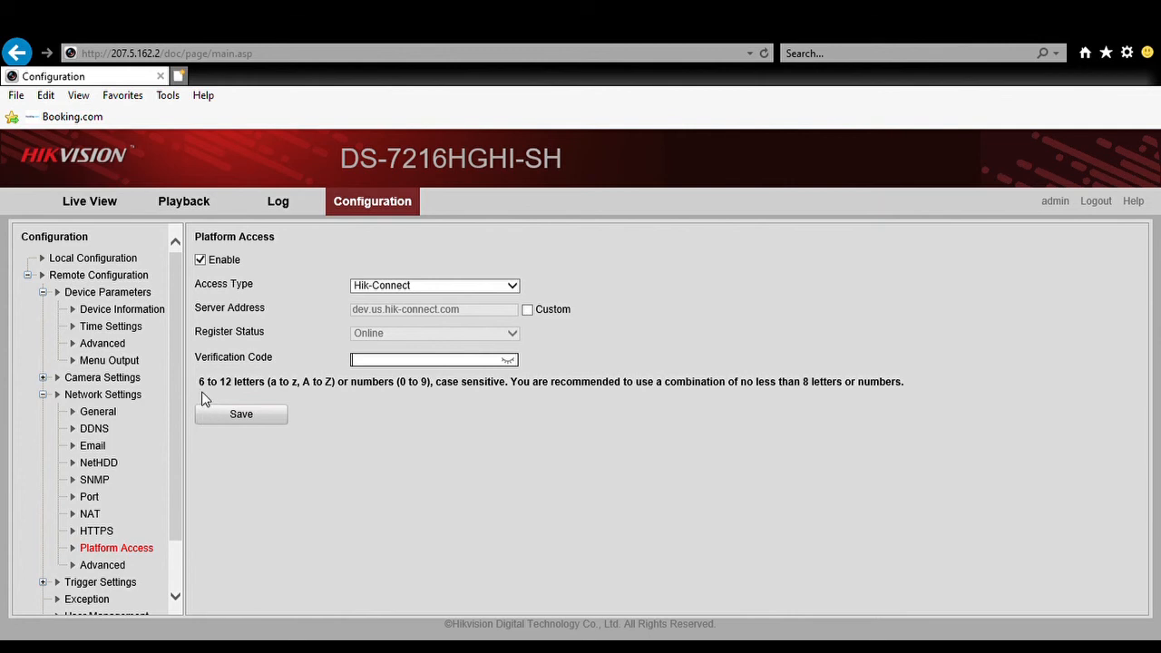
pyautogui.moveTo(434, 416)
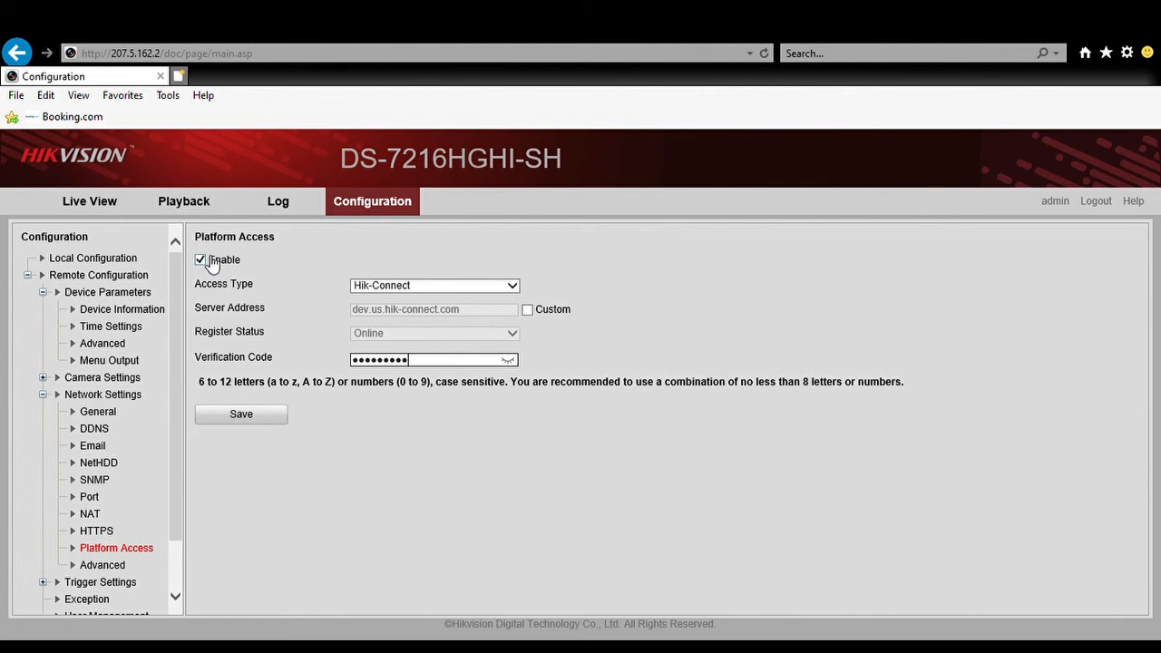
pyautogui.moveTo(421, 389)
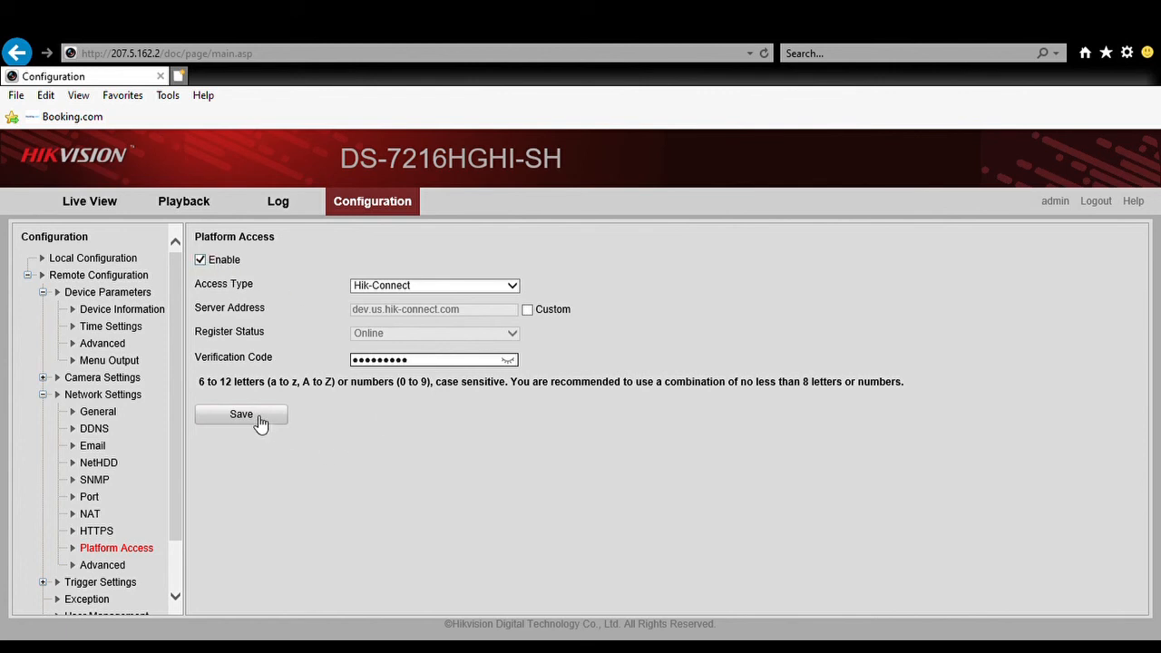
pyautogui.moveTo(329, 396)
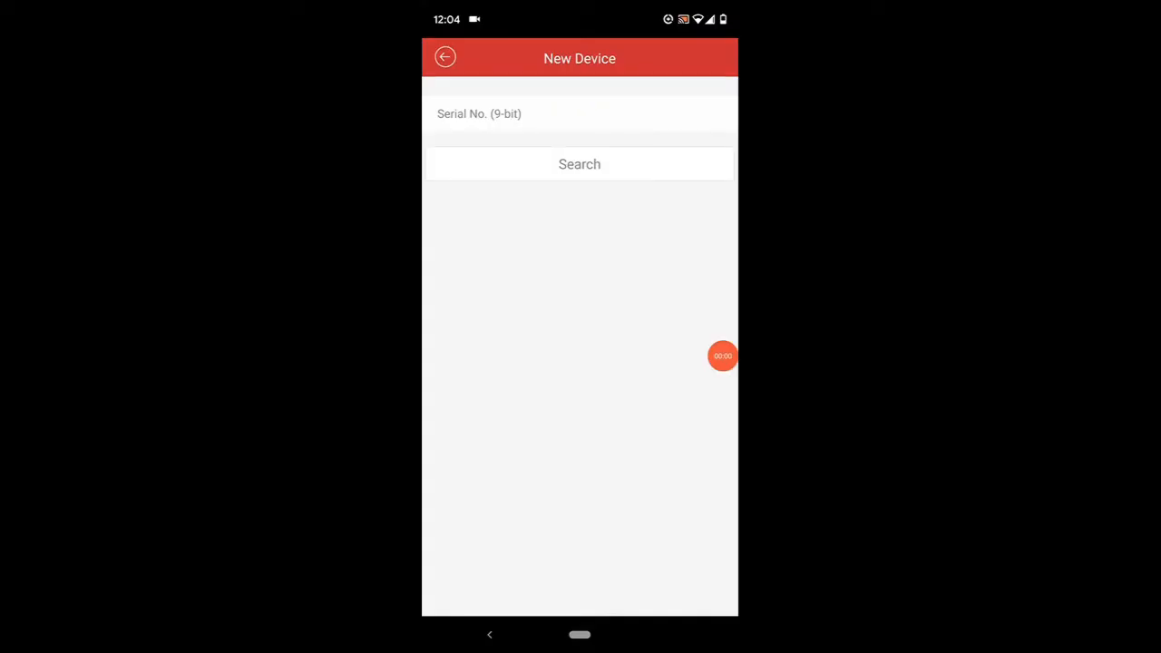
# - Search serial number 792943471 to find the DS-7216HGHI-SH recorder
pyautogui.click(581, 113)
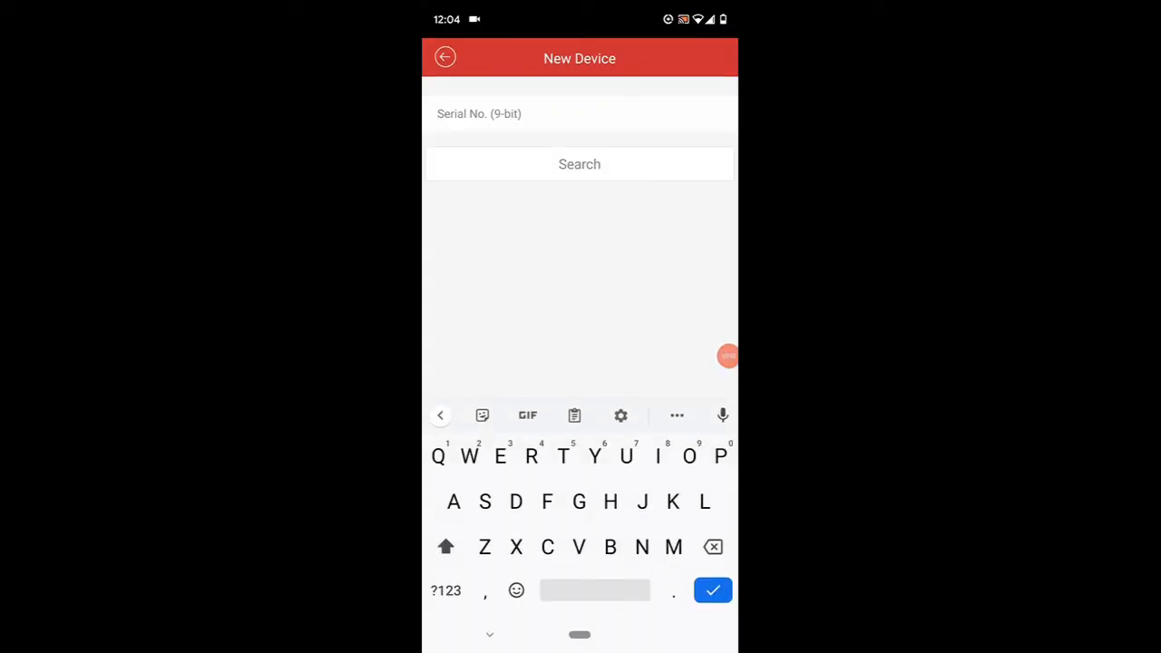
pyautogui.click(446, 592)
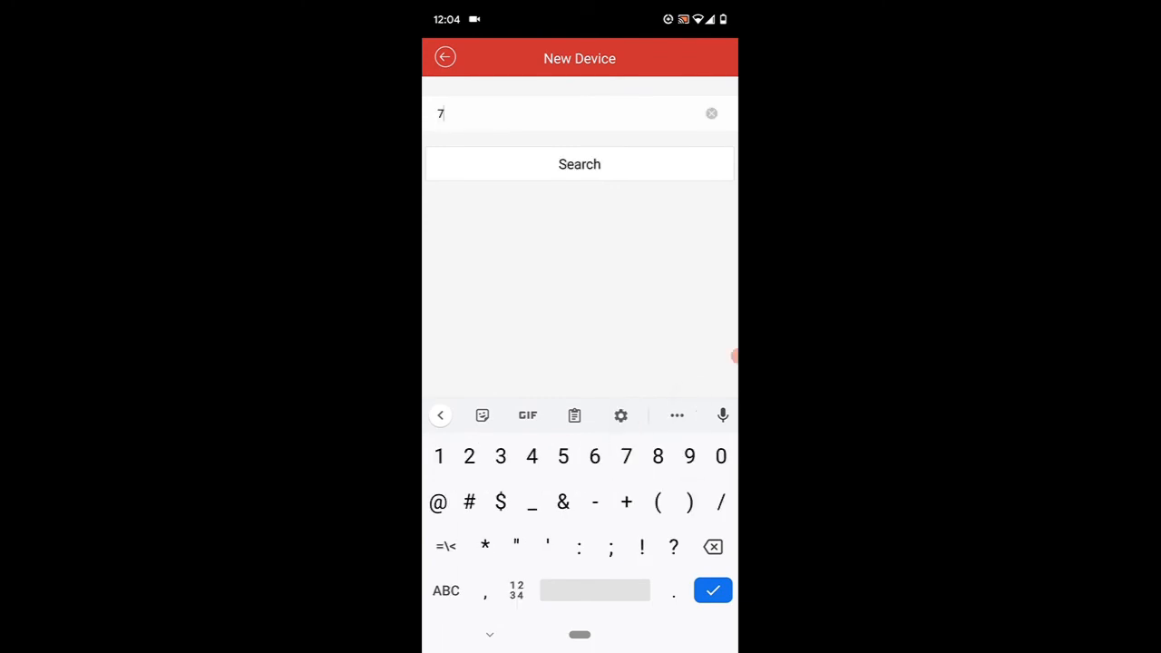
pyautogui.write('9294')
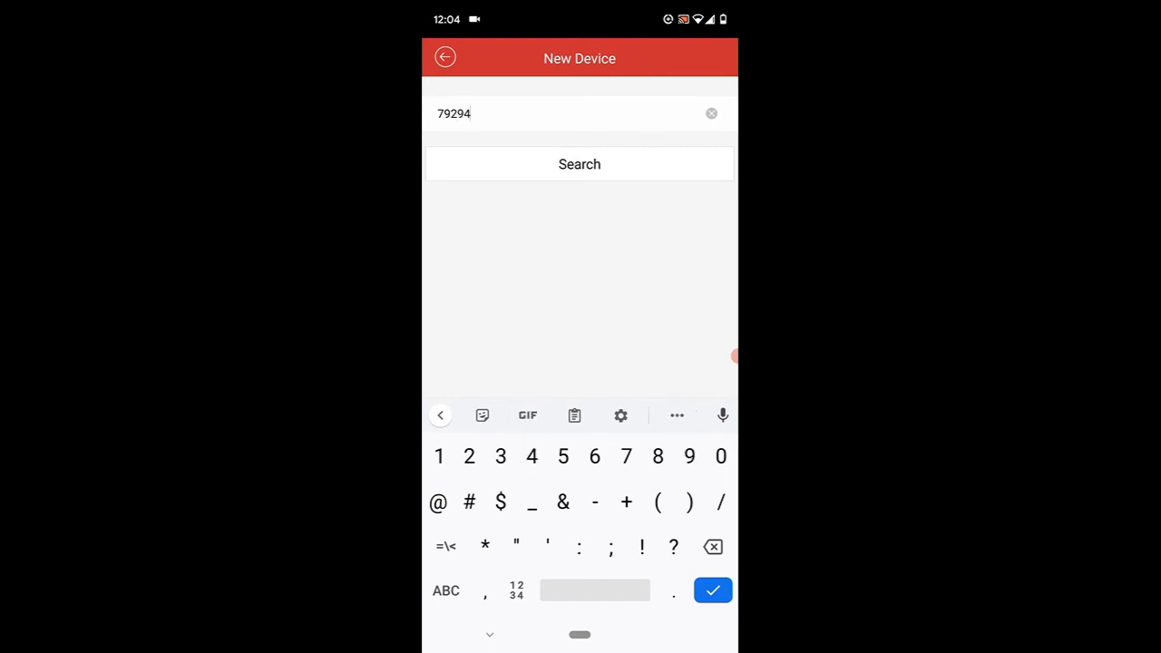
pyautogui.click(500, 457)
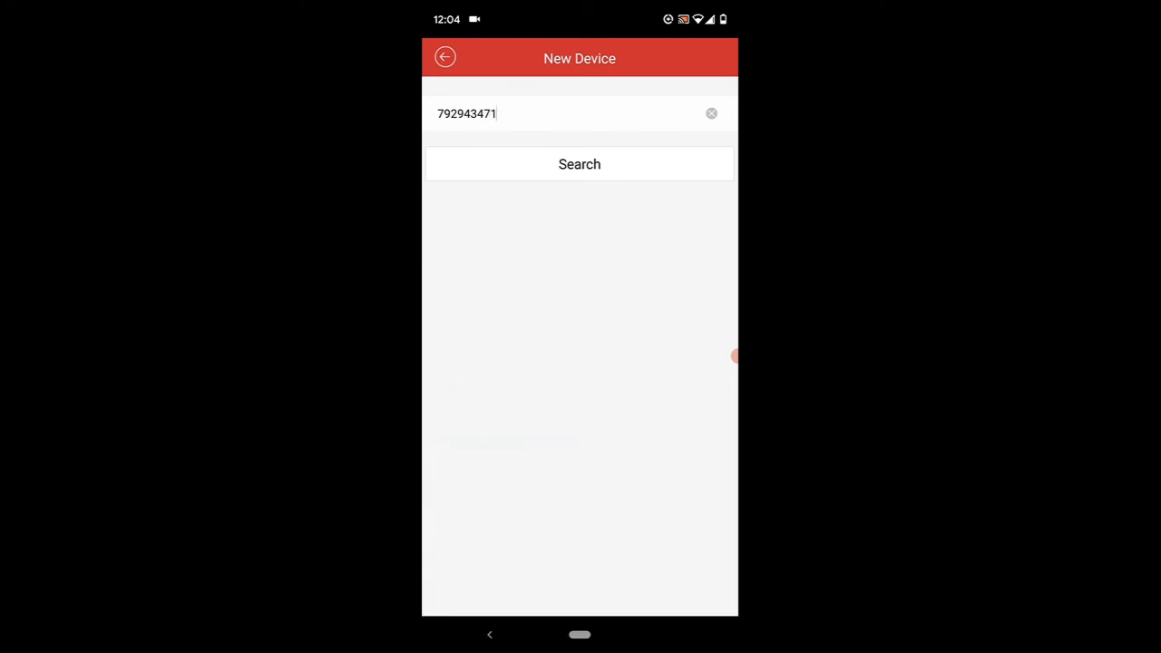
pyautogui.click(581, 163)
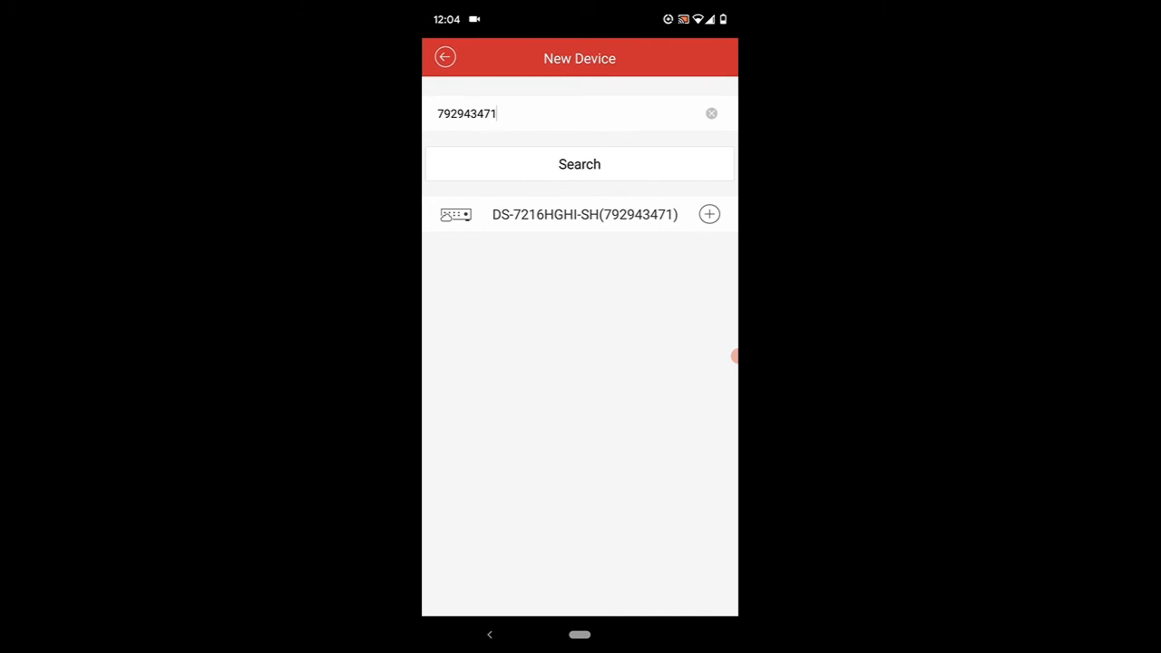
# - Add the DS-7216HGHI-SH recorder, entering and confirming its device verification code
pyautogui.click(709, 214)
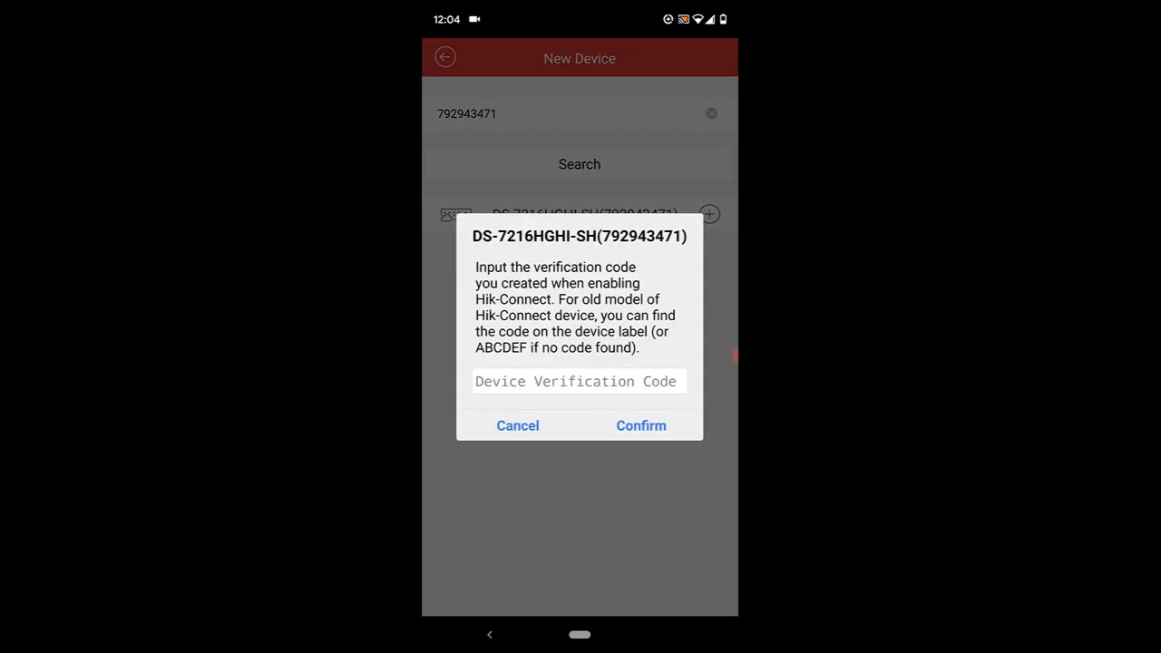
pyautogui.click(579, 381)
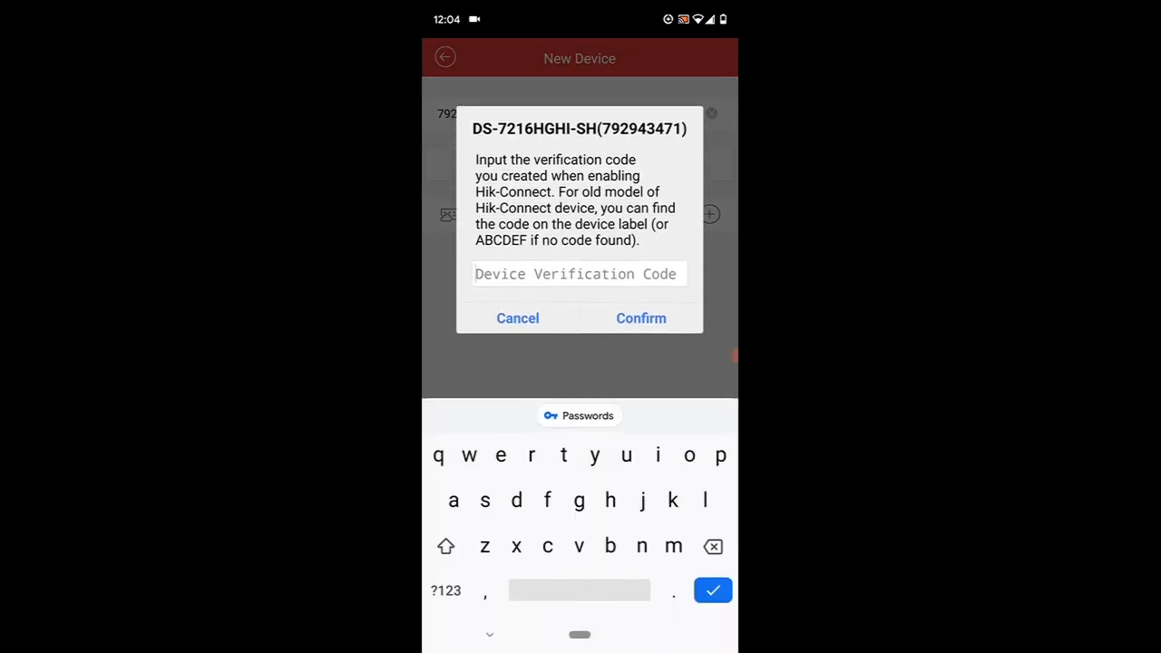
pyautogui.click(447, 546)
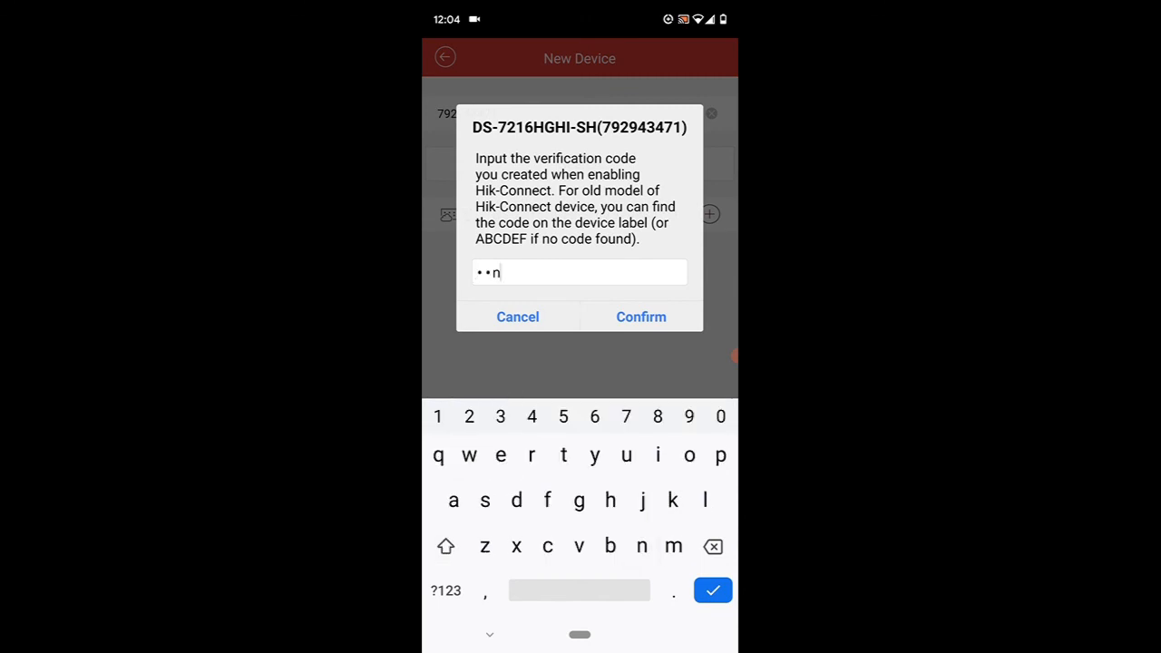
pyautogui.write('2')
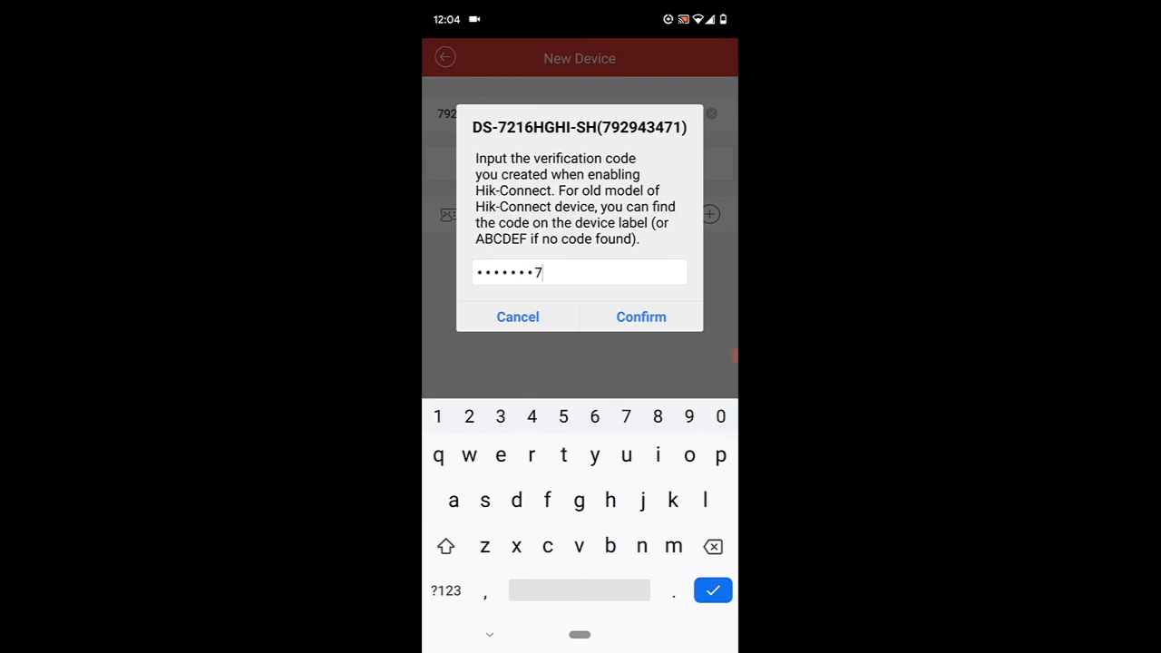
pyautogui.click(641, 315)
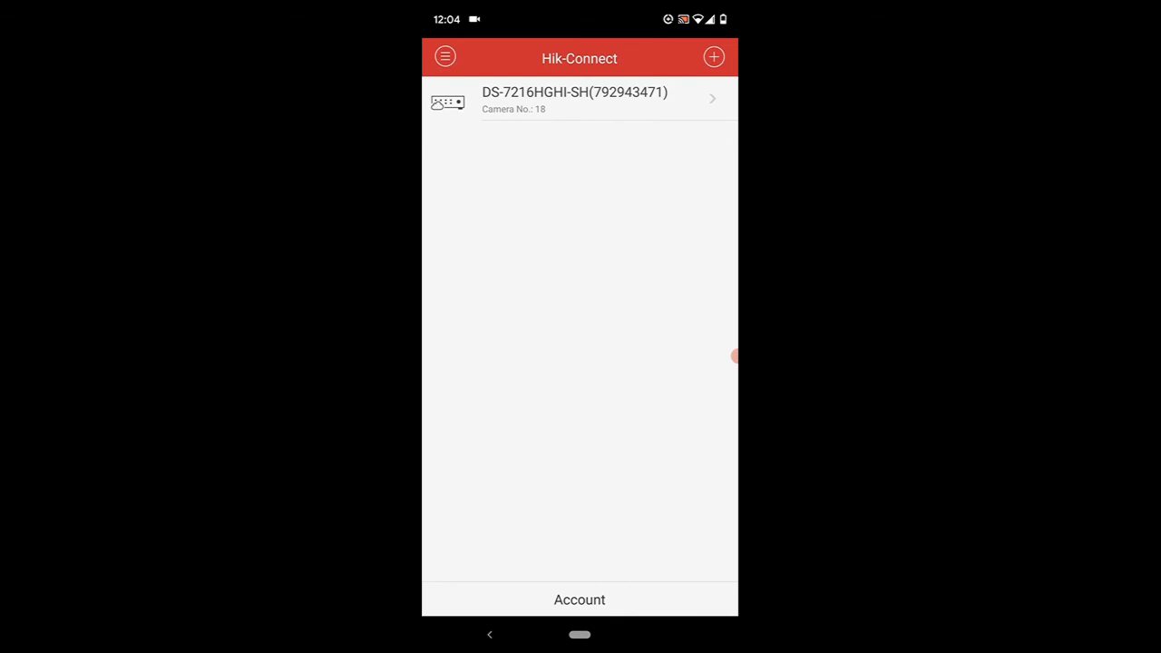
# - Start Live View of the recorder's cameras and enlarge the first camera's feed
pyautogui.click(575, 98)
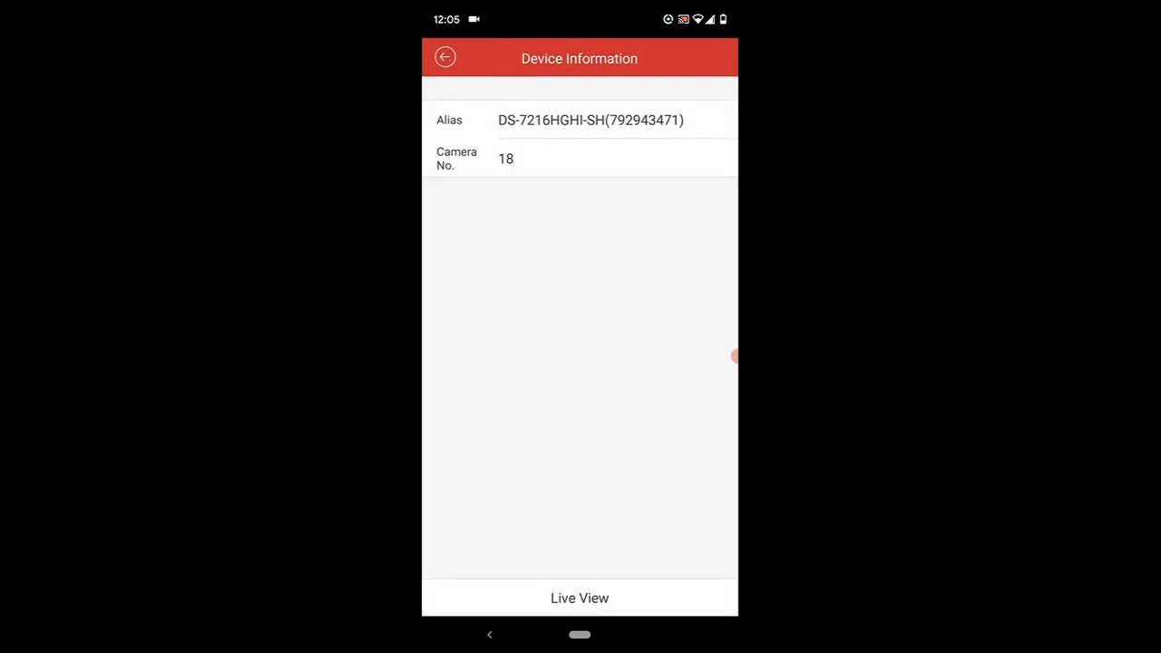
pyautogui.click(581, 599)
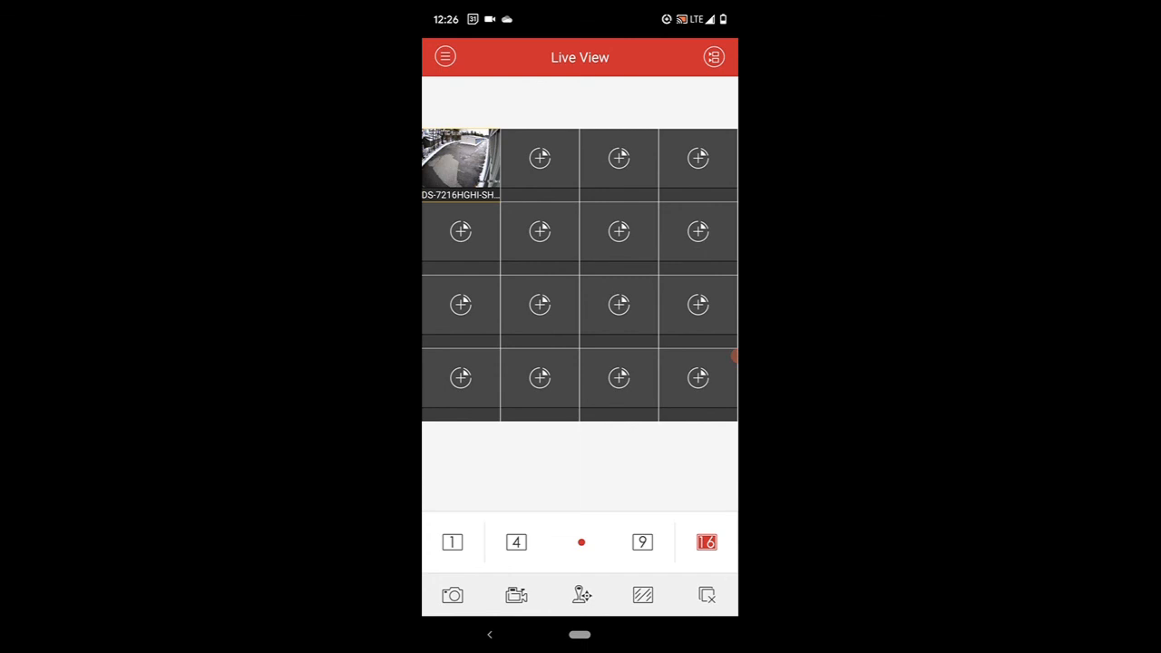
pyautogui.click(454, 541)
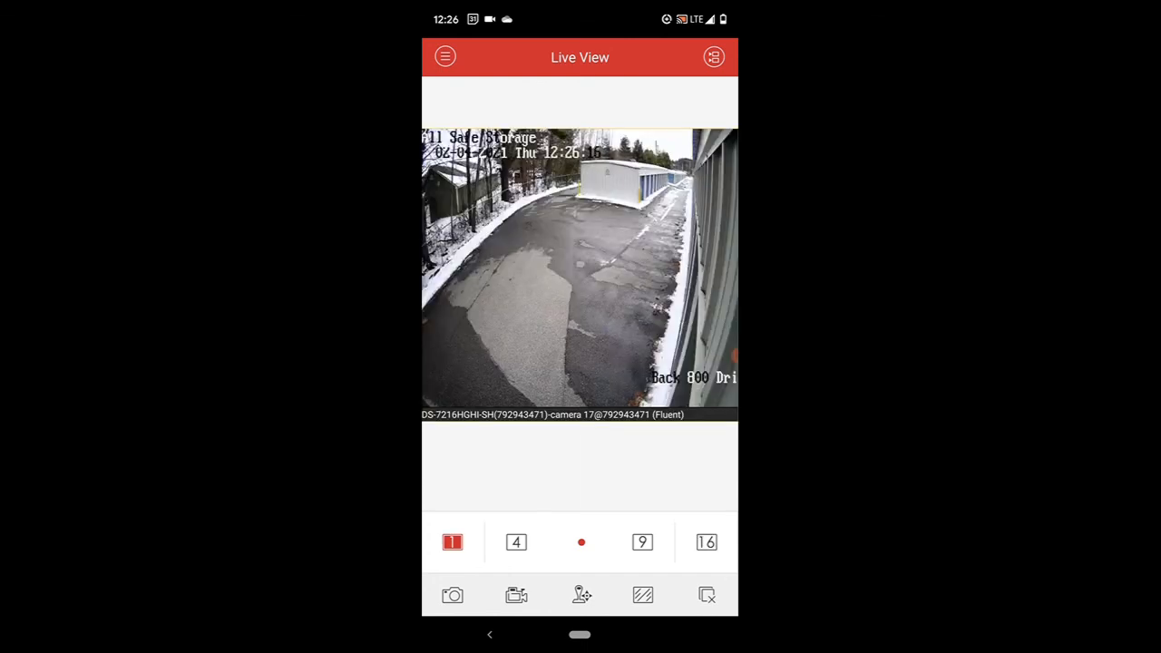